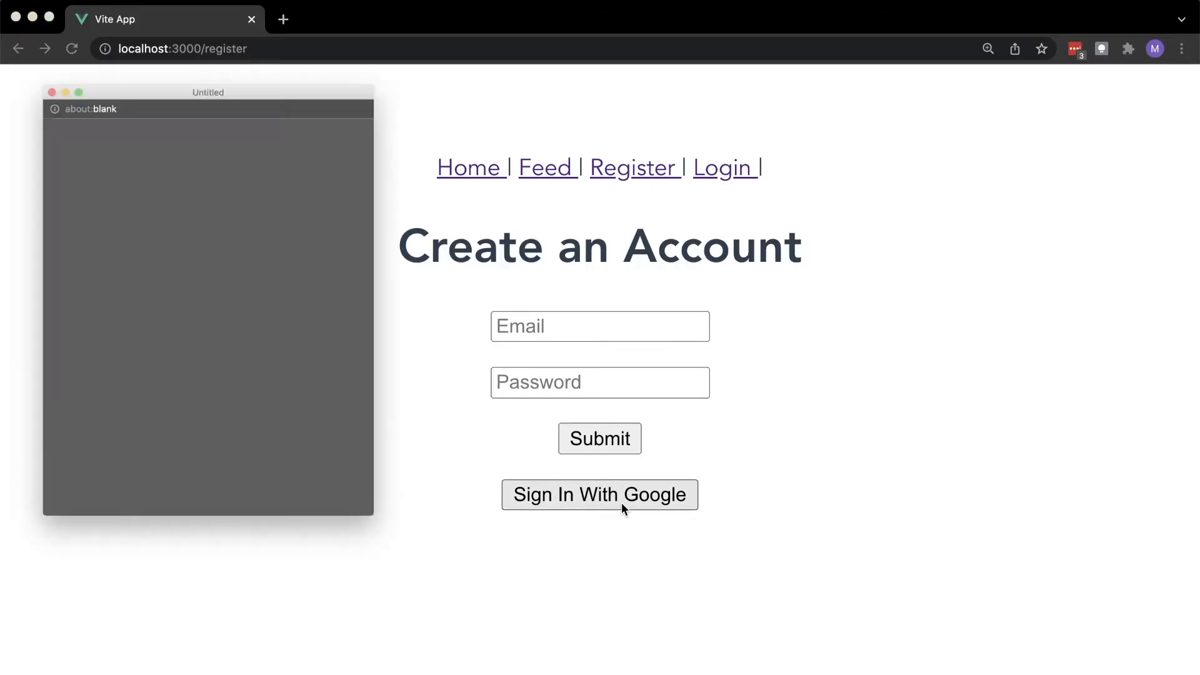
Sign in to the demo app with Google in Chrome and reach the Feed page
{"action": "left_click", "coordinate": [599, 494]}
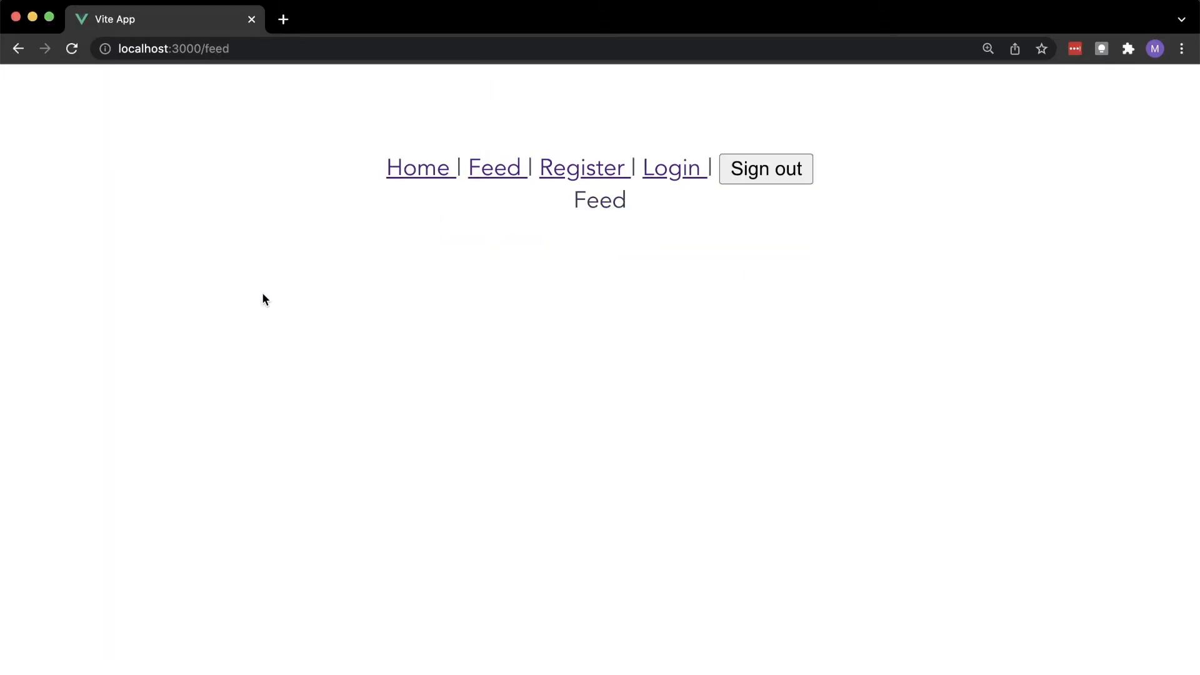
{"action": "left_click", "coordinate": [764, 168]}
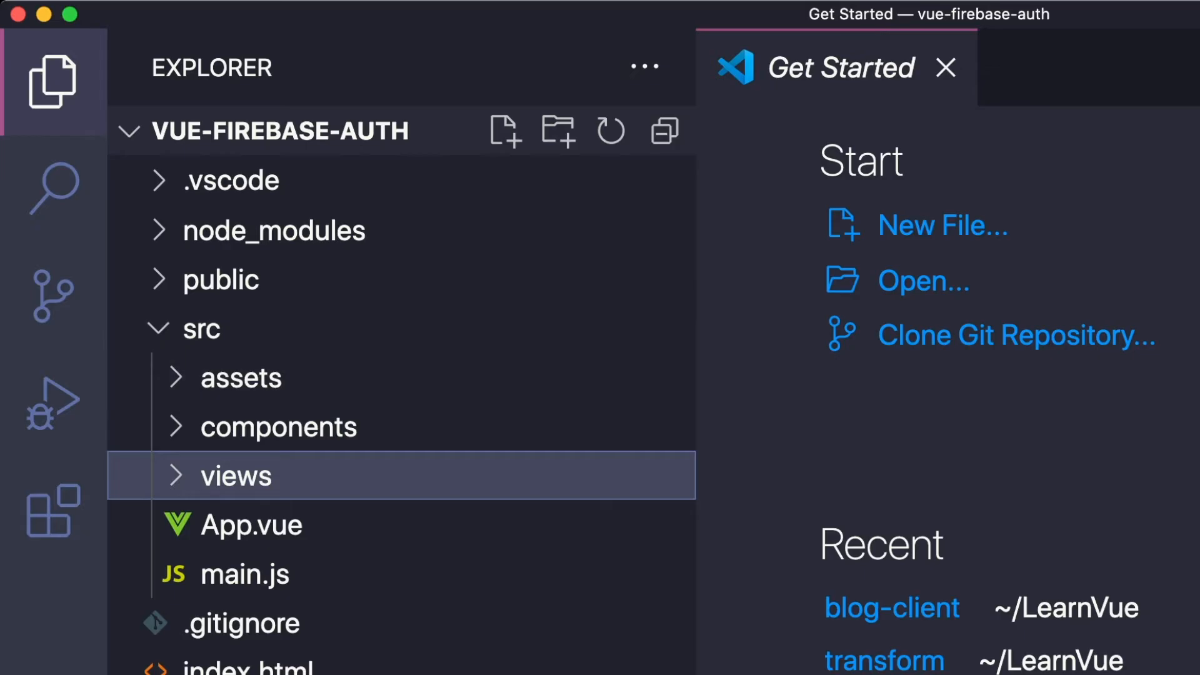
Add a router file, import and use the router in main.js, and add a Home router-link in App.vue
{"action": "left_click", "coordinate": [236, 475]}
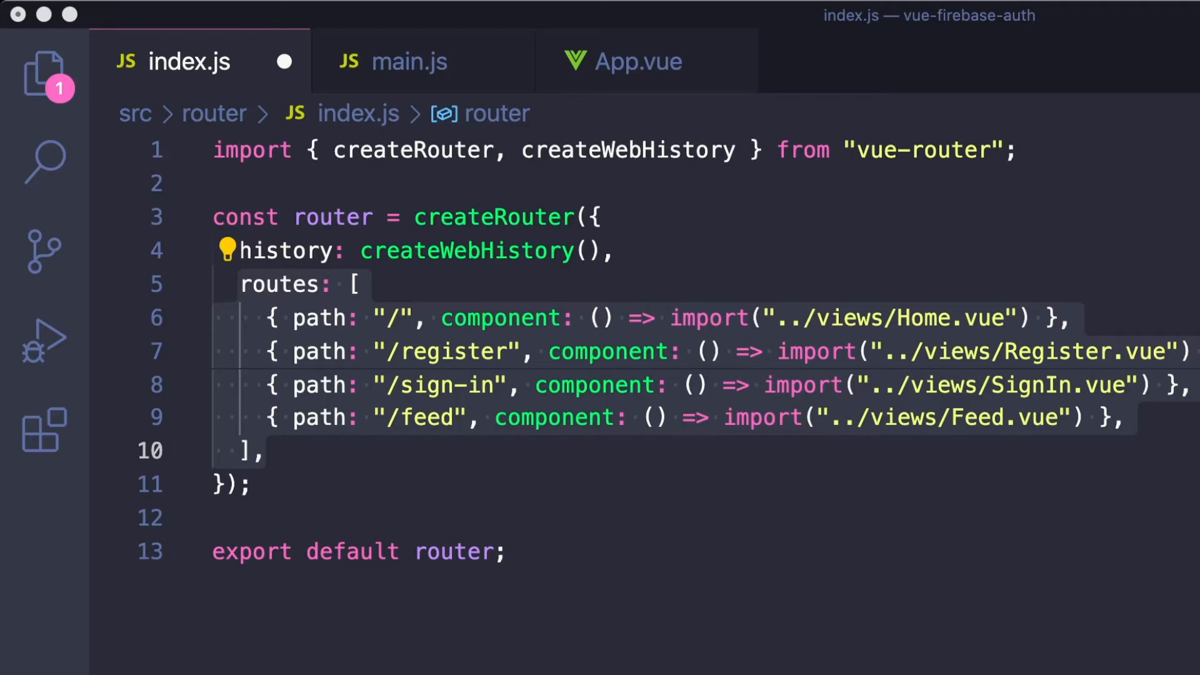
{"action": "left_click", "coordinate": [409, 61]}
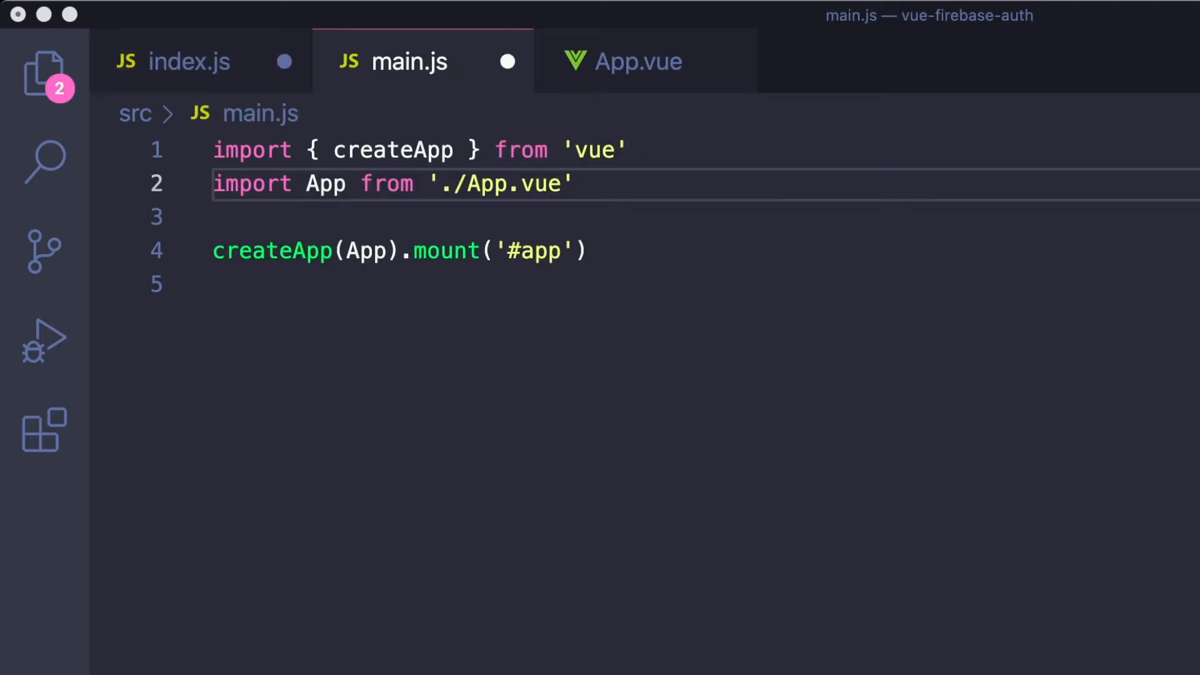
{"action": "type", "text": "import router from \"./router\""}
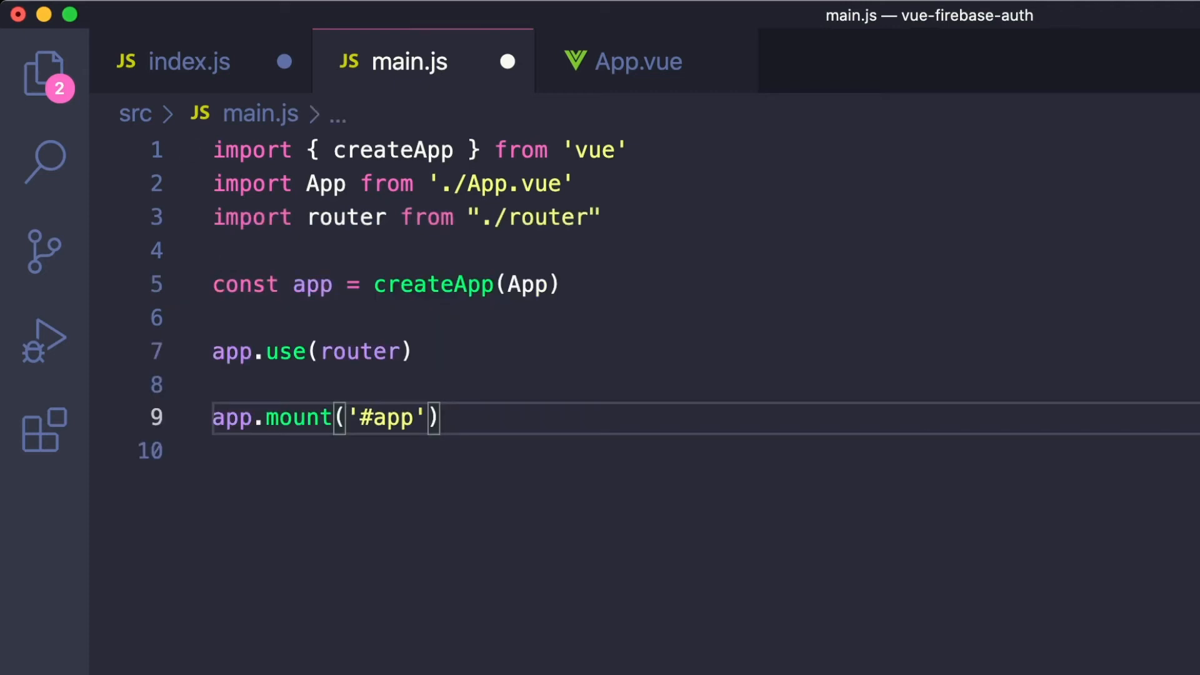
{"action": "left_click", "coordinate": [639, 61]}
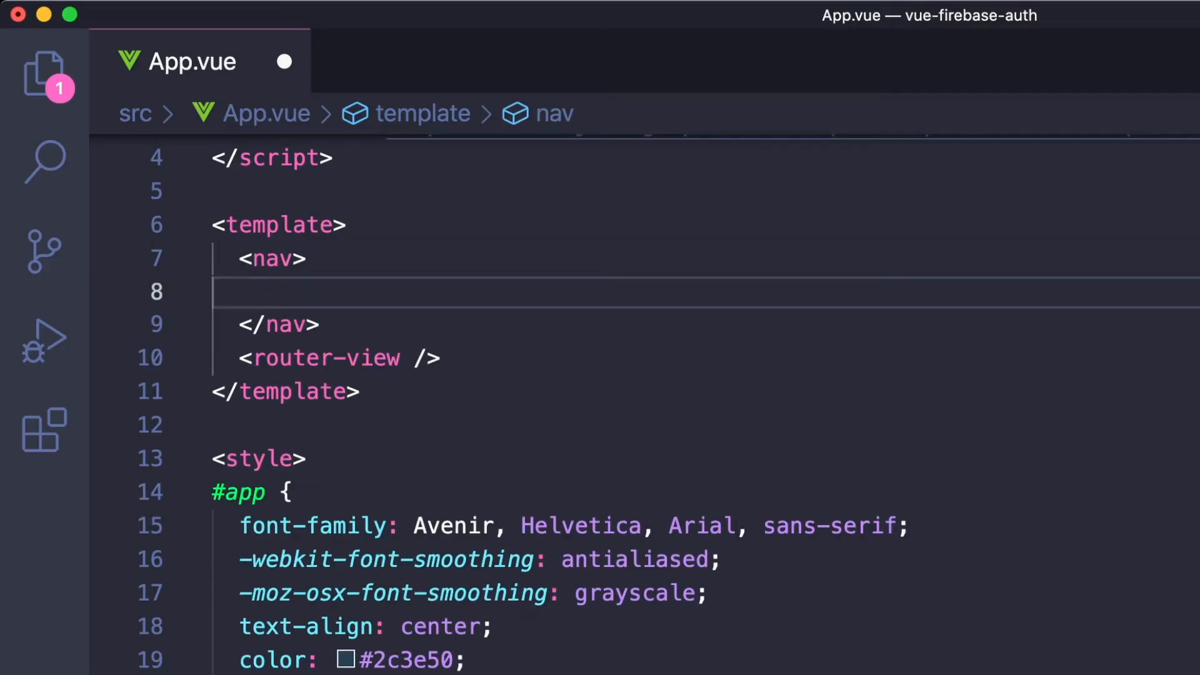
{"action": "type", "text": "<router-link to=\"/\"> Home </router-link> |"}
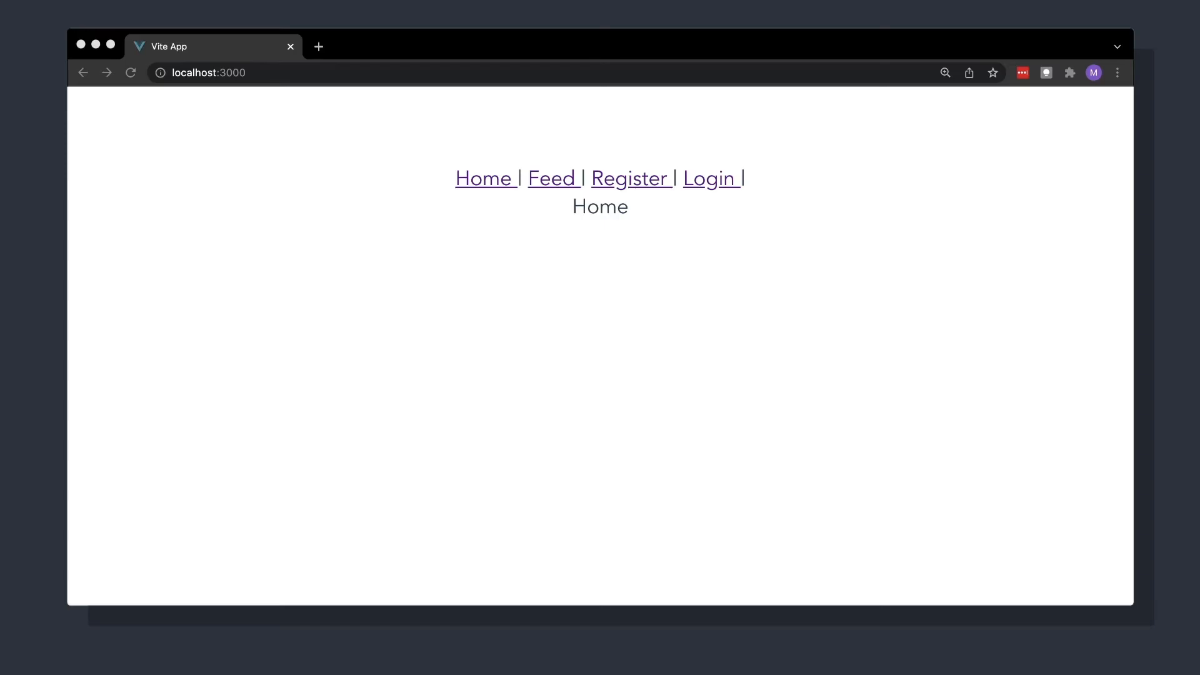
Create a new Firebase project with Google Analytics turned off
{"action": "left_click", "coordinate": [550, 177]}
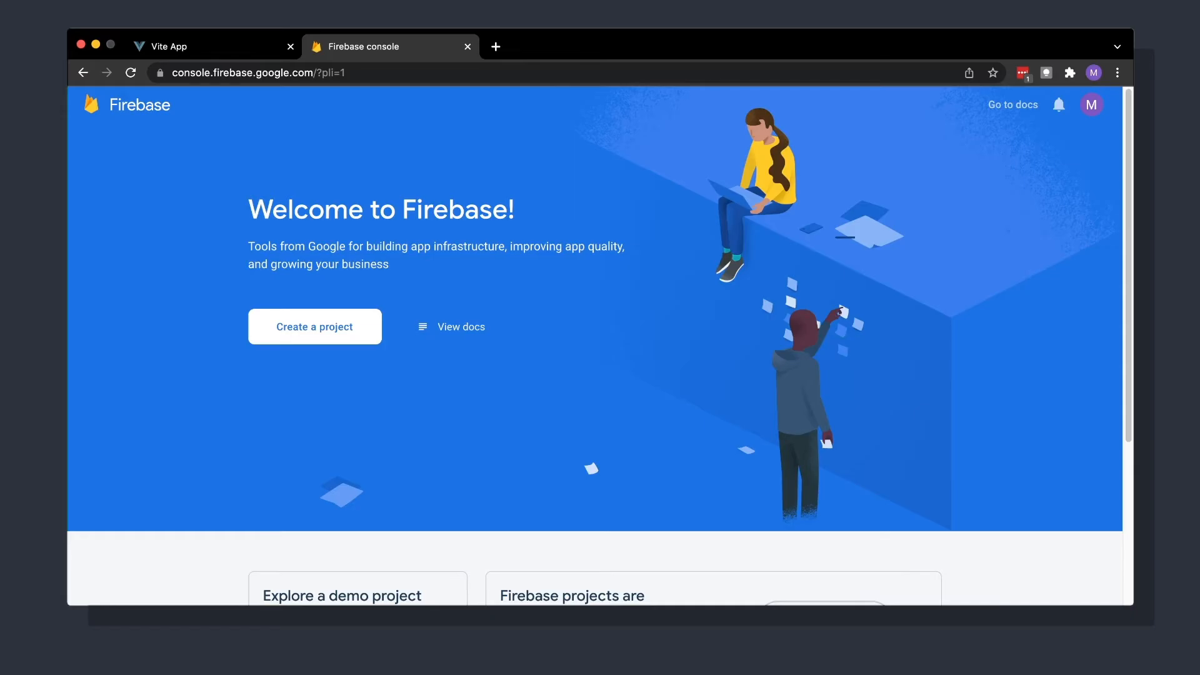
{"action": "left_click", "coordinate": [314, 327]}
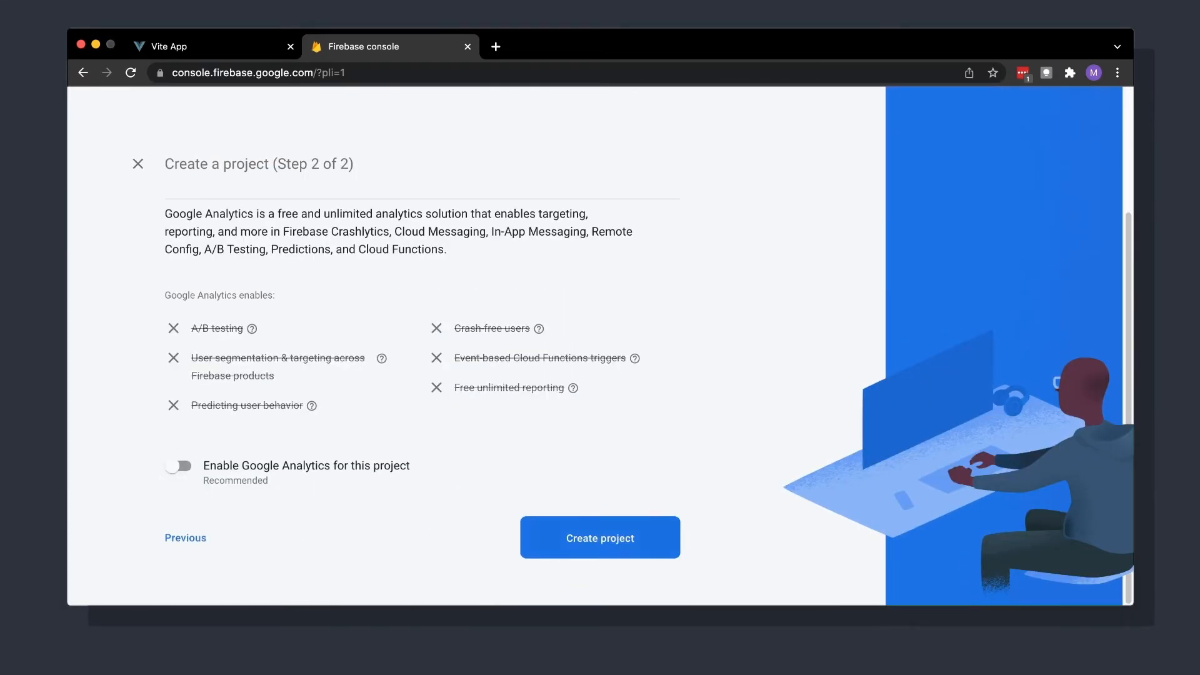
{"action": "left_click", "coordinate": [600, 538]}
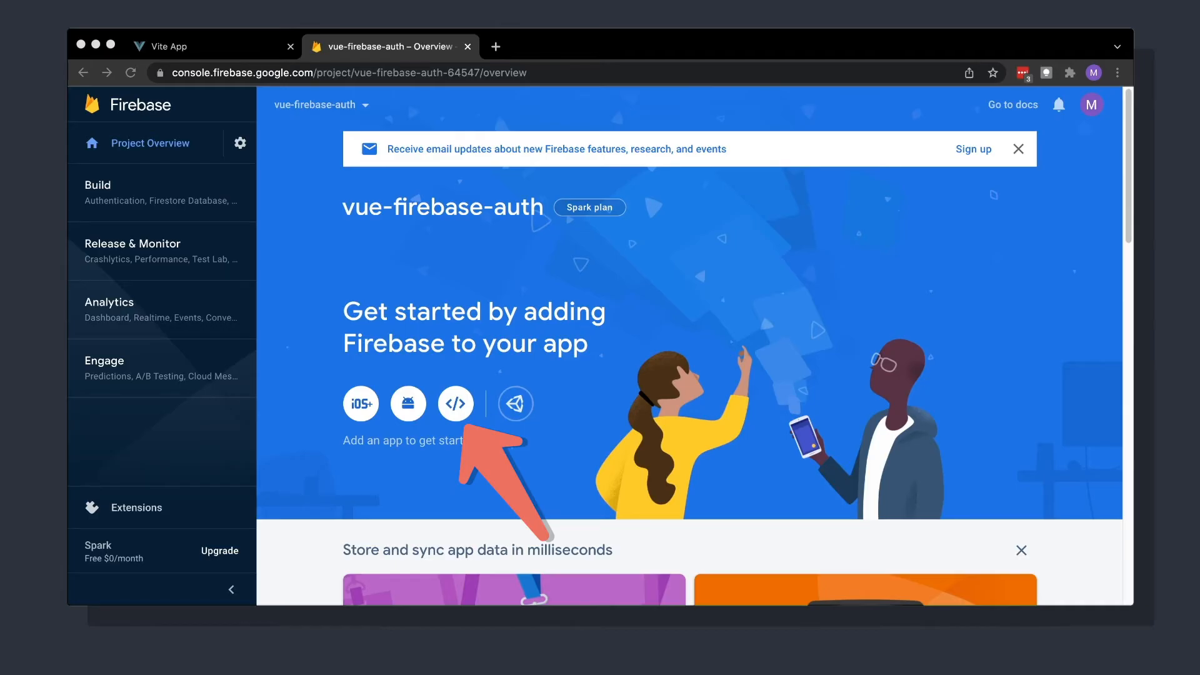
Register a web app for the project and copy its Firebase SDK config
{"action": "left_click", "coordinate": [456, 403]}
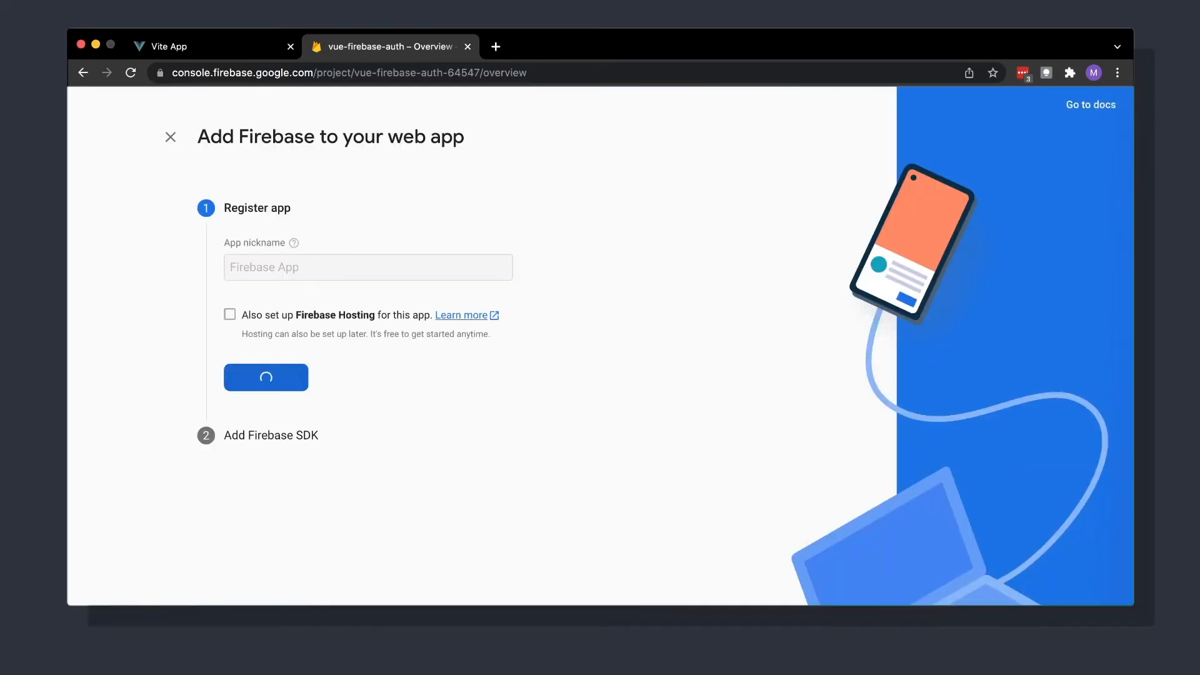
{"action": "left_click", "coordinate": [266, 376]}
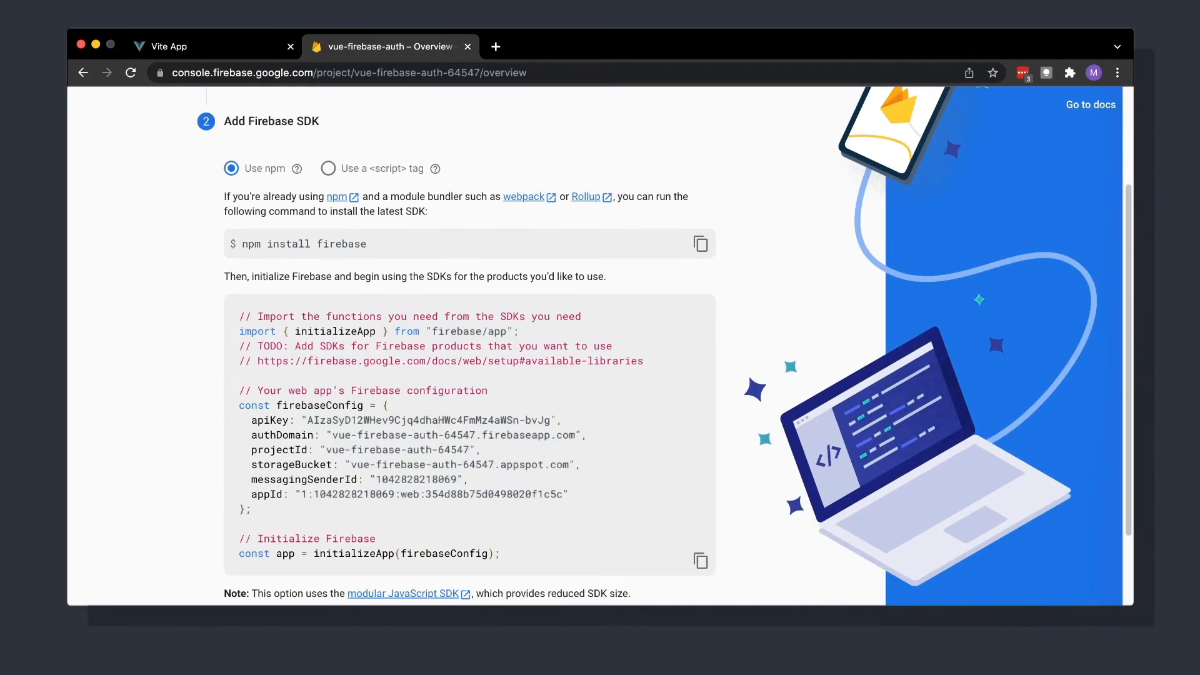
{"action": "left_click_drag", "start_coordinate": [239, 316], "coordinate": [501, 554]}
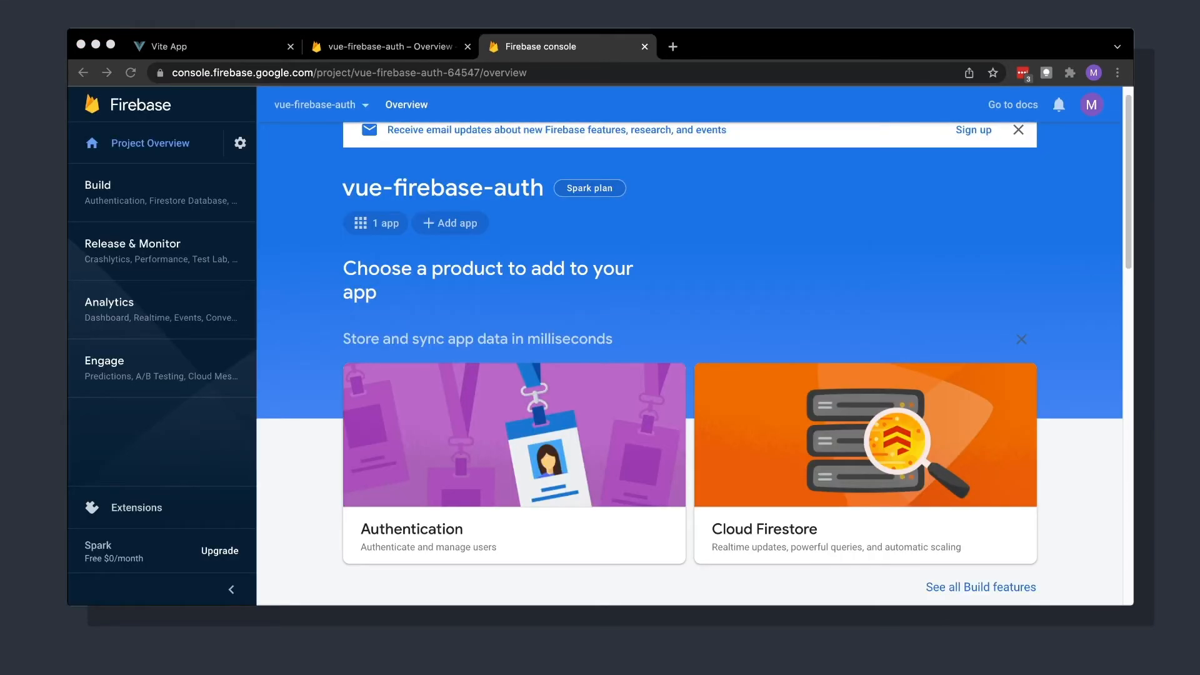
{"action": "left_click", "coordinate": [514, 528]}
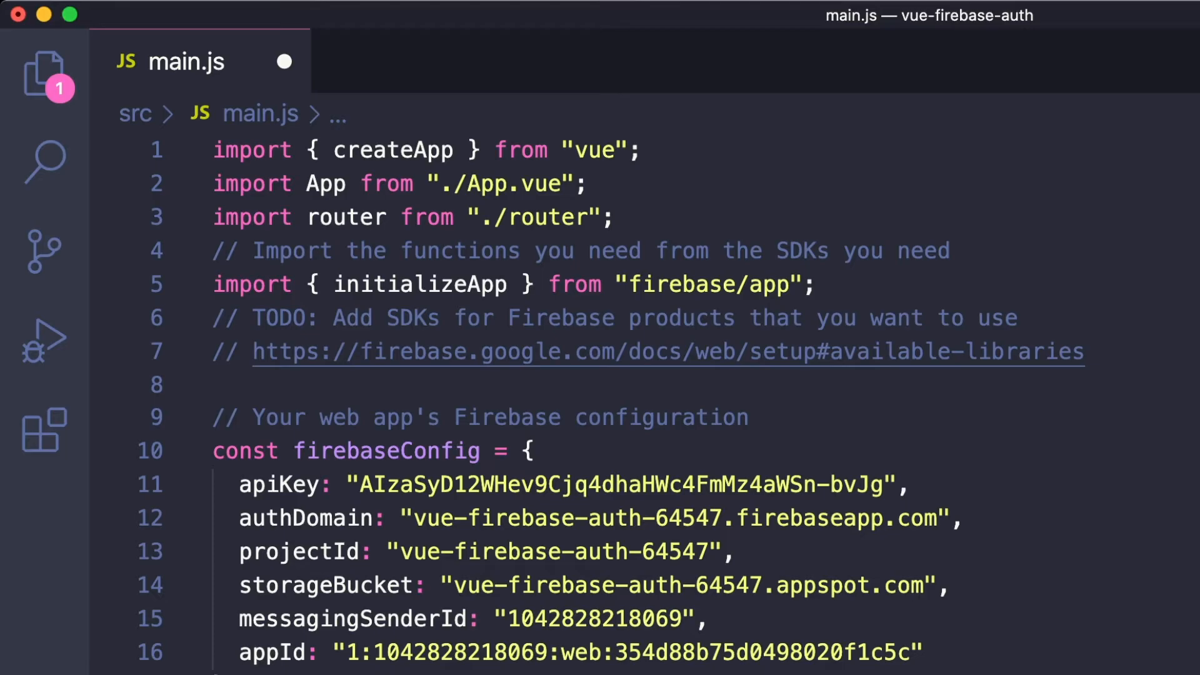
Initialize Firebase with the config in main.js and start a new Register.vue view
{"action": "scroll", "scroll_direction": "down", "scroll_amount": 3}
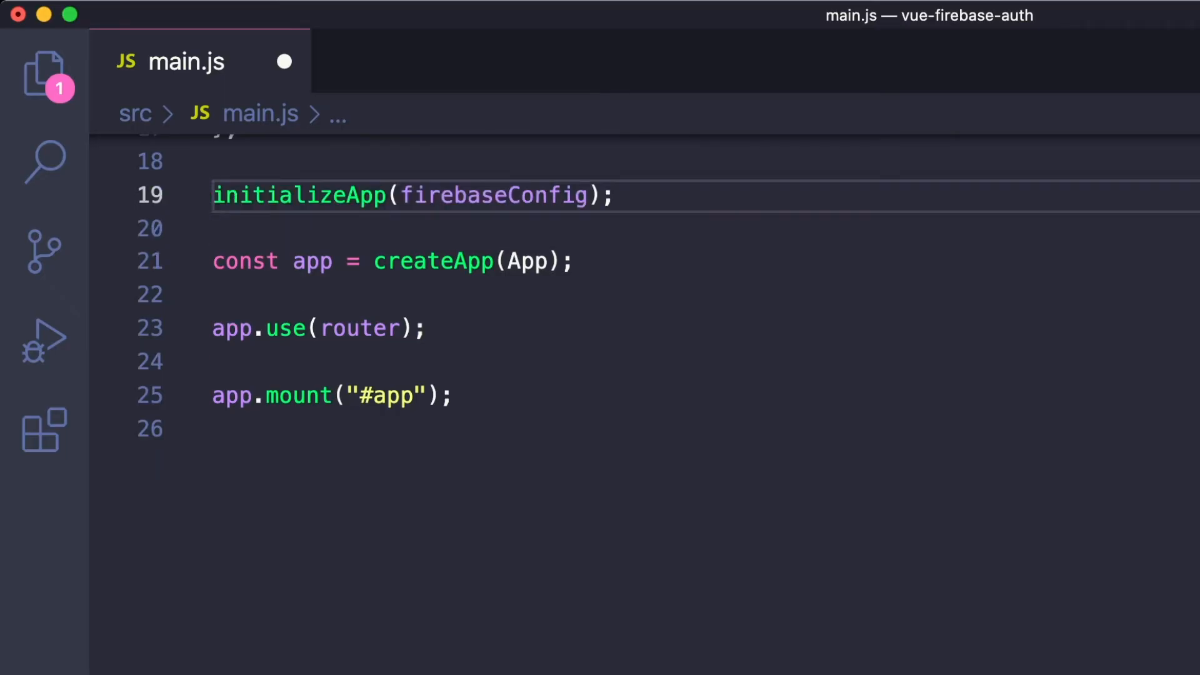
{"action": "left_click", "coordinate": [348, 62]}
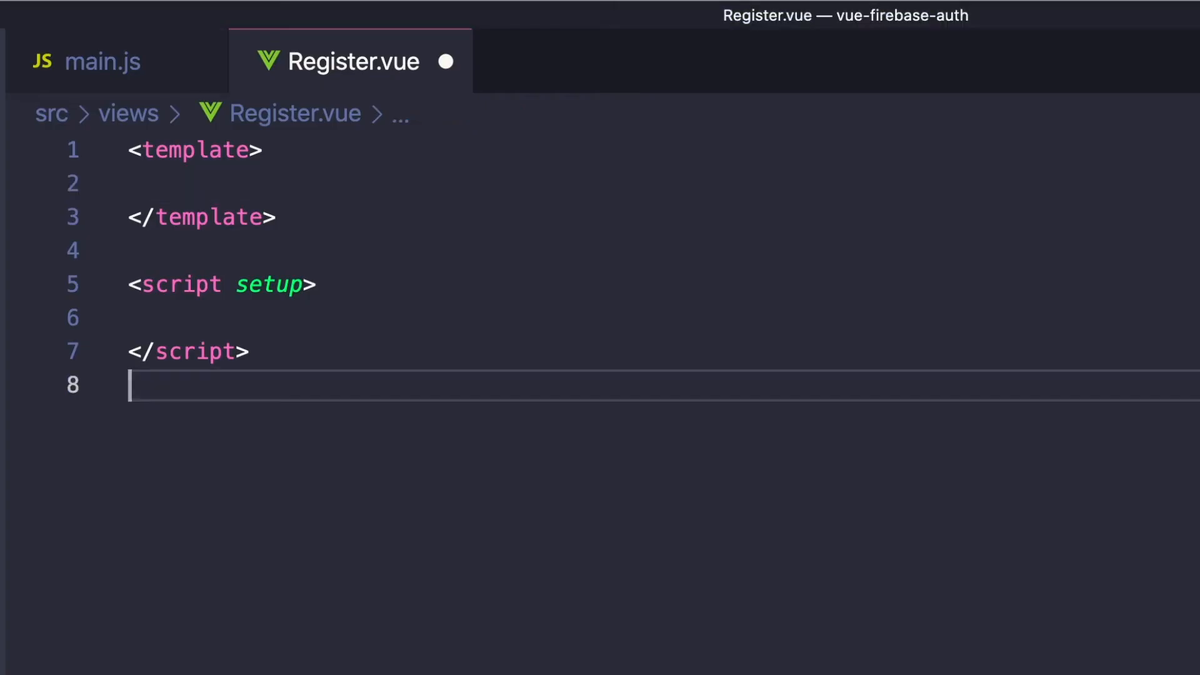
Write the Register.vue template: 'Create an Account' heading, password input, Submit and Google buttons
{"action": "type", "text": "<h1>Create an Account</h1>"}
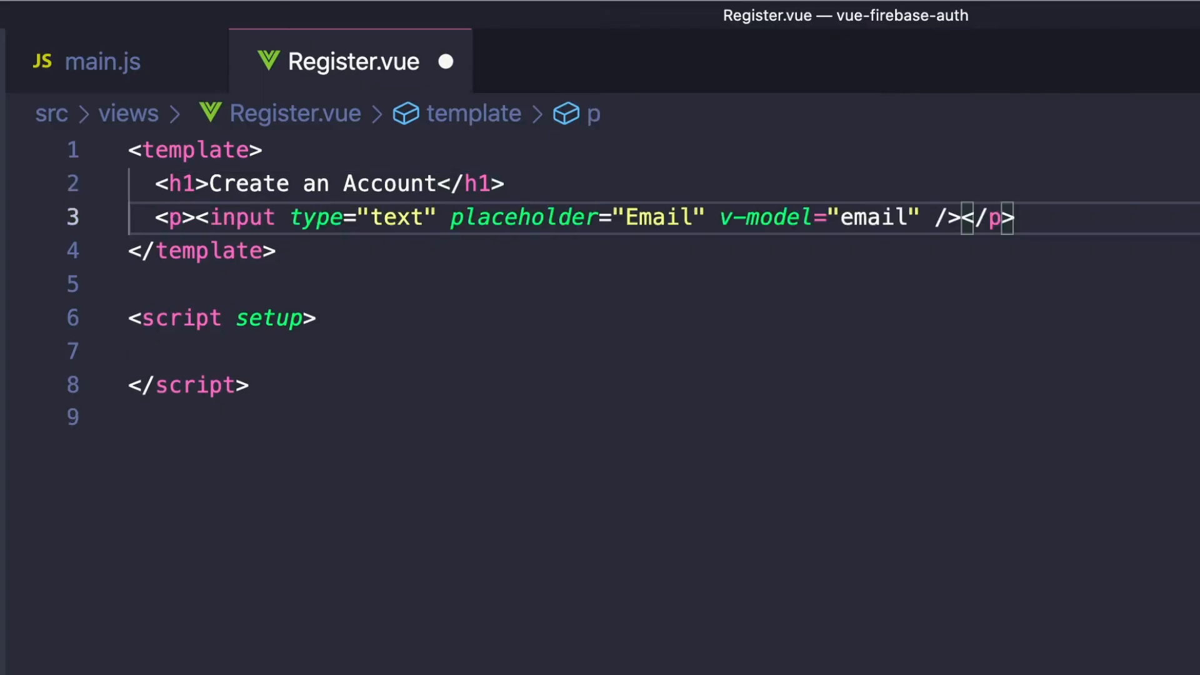
{"action": "type", "text": "<p><input type=\"password\" placeholder=\"Password\" v-model=\"password\" /></p>"}
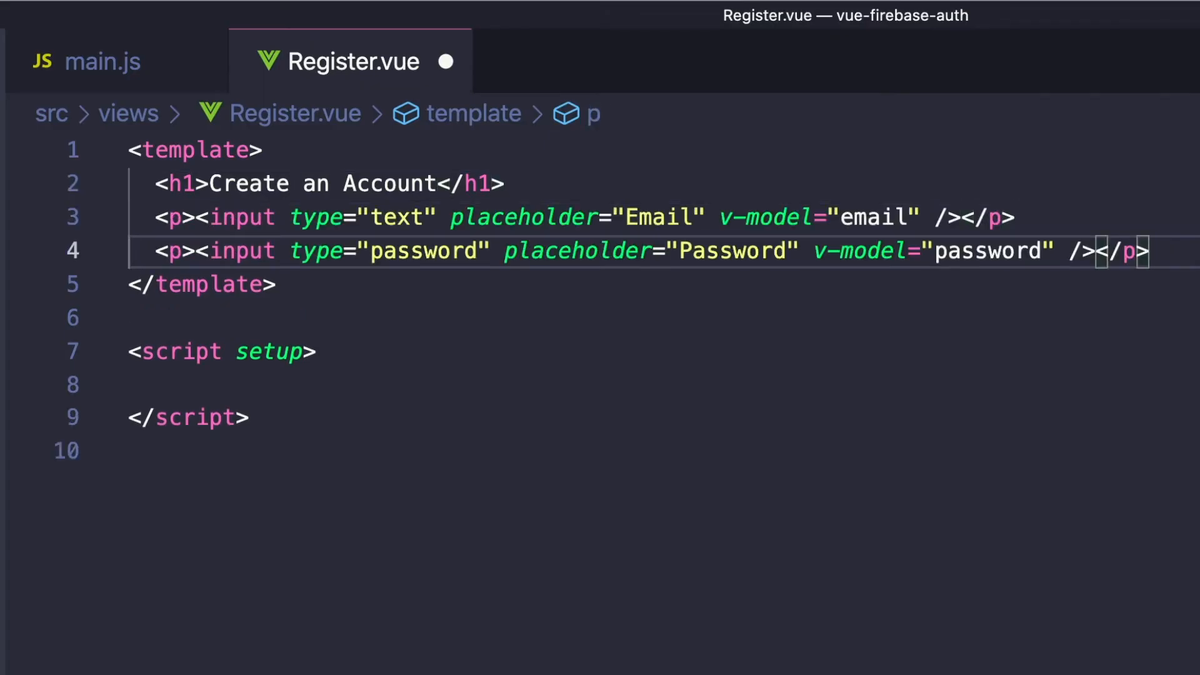
{"action": "type", "text": "<p><button @click=\"register\">Submit</button></p>"}
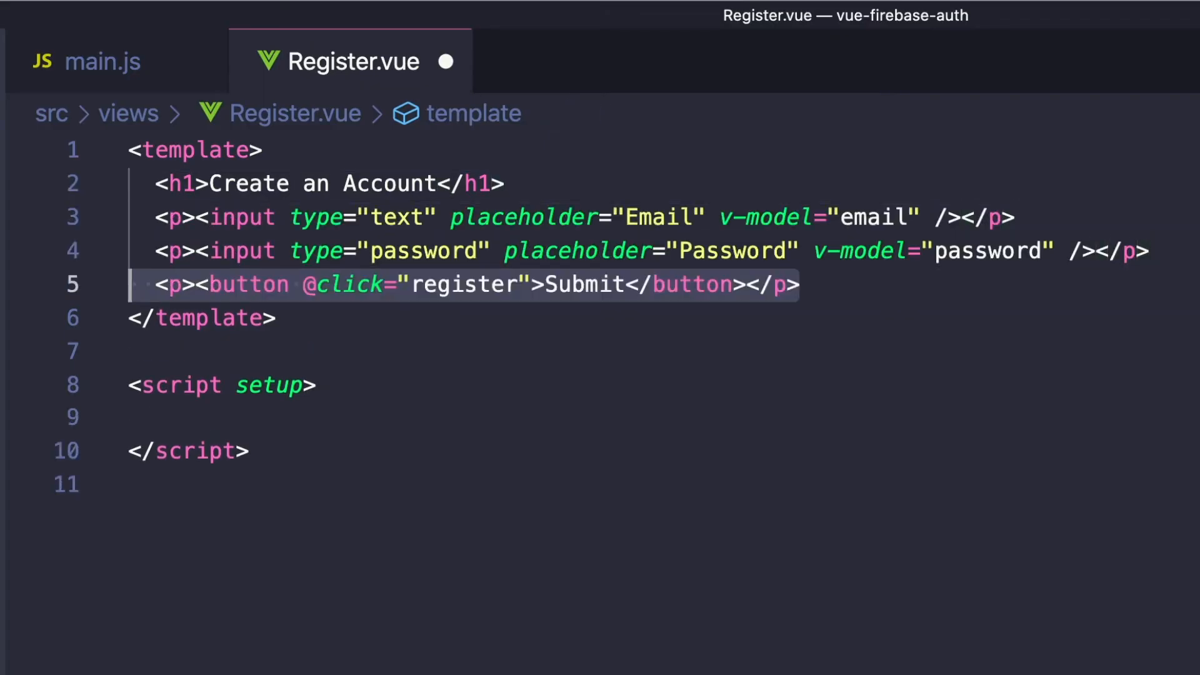
{"action": "type", "text": "<p><button @click=\"signInWithGoogle\">Sign In With Google</button></p>"}
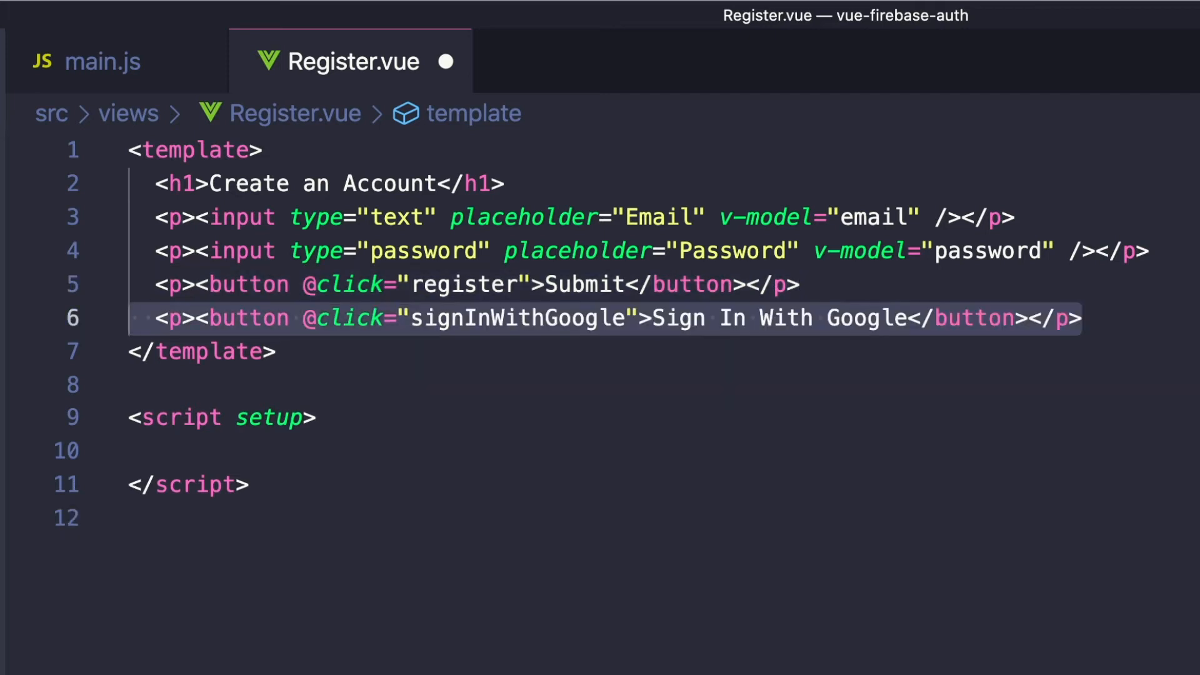
Add email and password refs and begin the register function
{"action": "type", "text": "import { ref } from \"vue\";"}
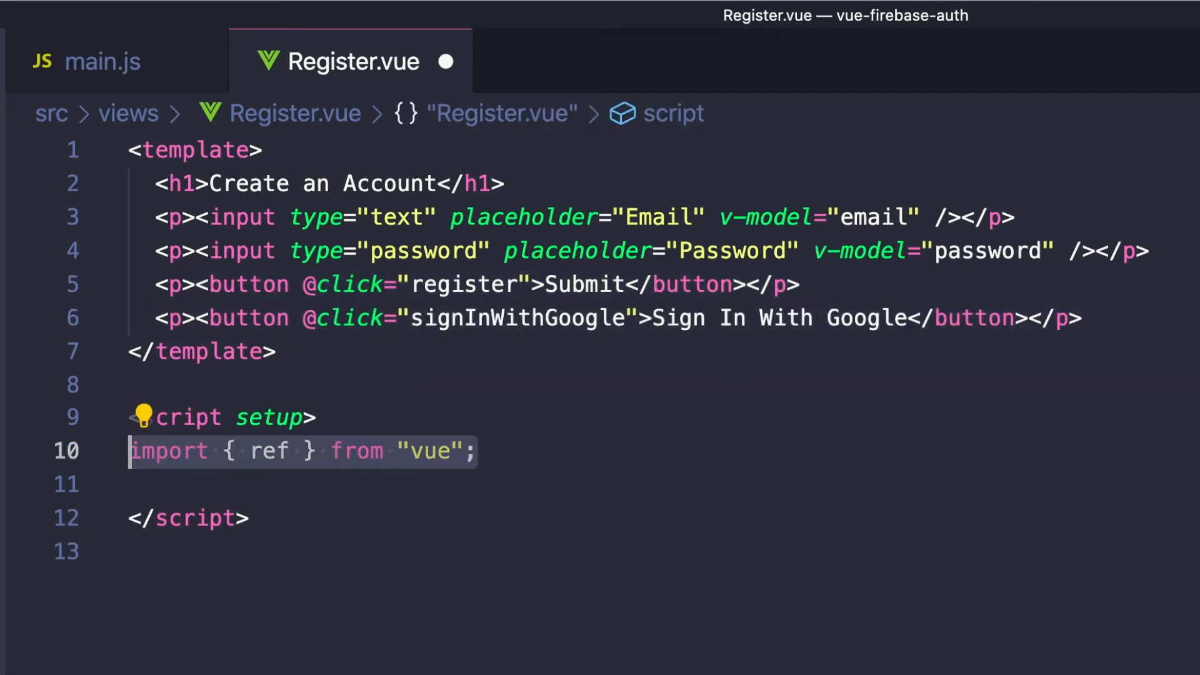
{"action": "type", "text": "const email = ref(\"\");"}
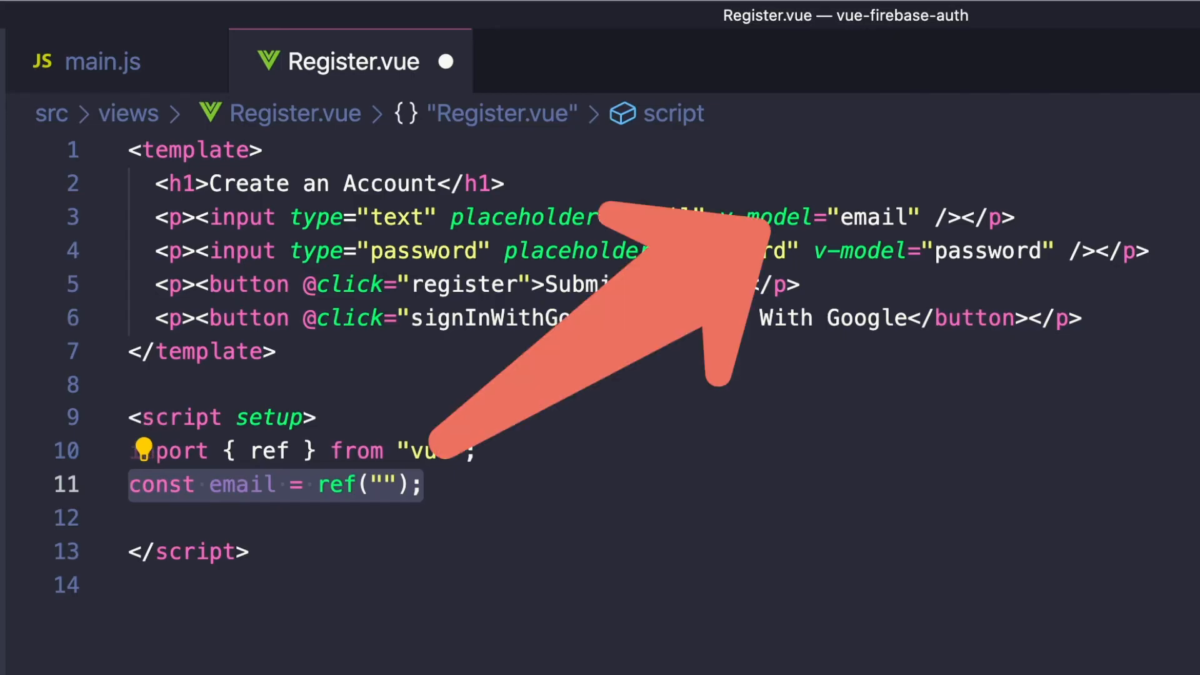
{"action": "type", "text": "const password = ref(\"\");"}
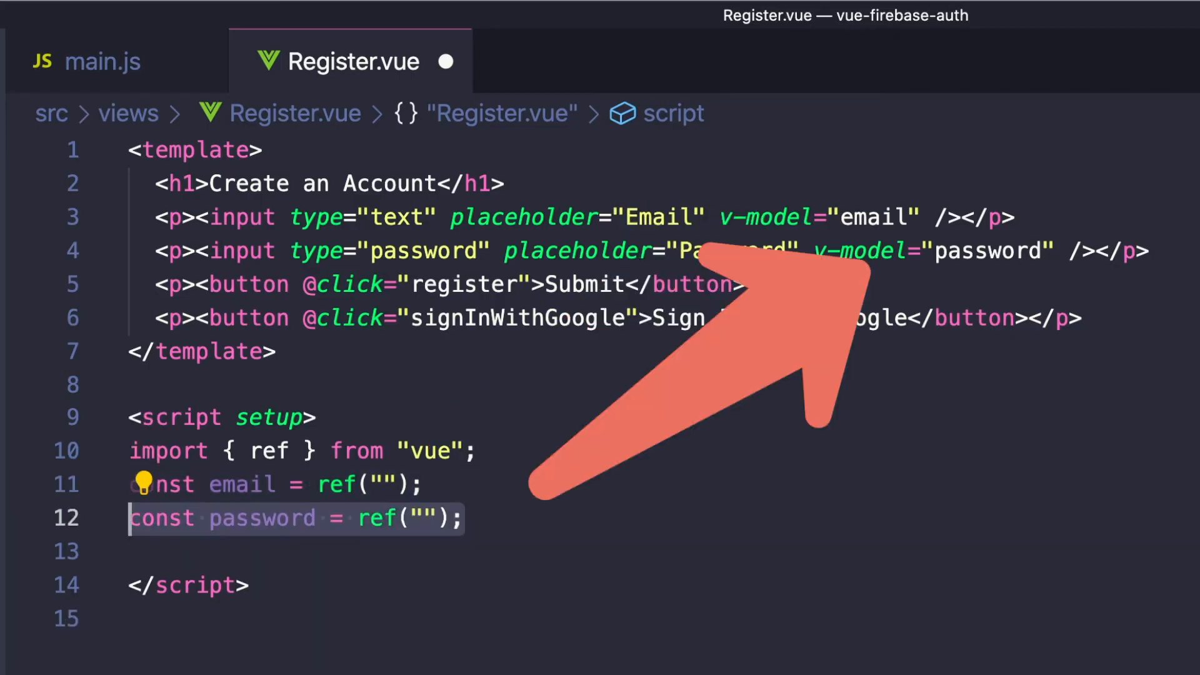
{"action": "type", "text": "const register = () => {"}
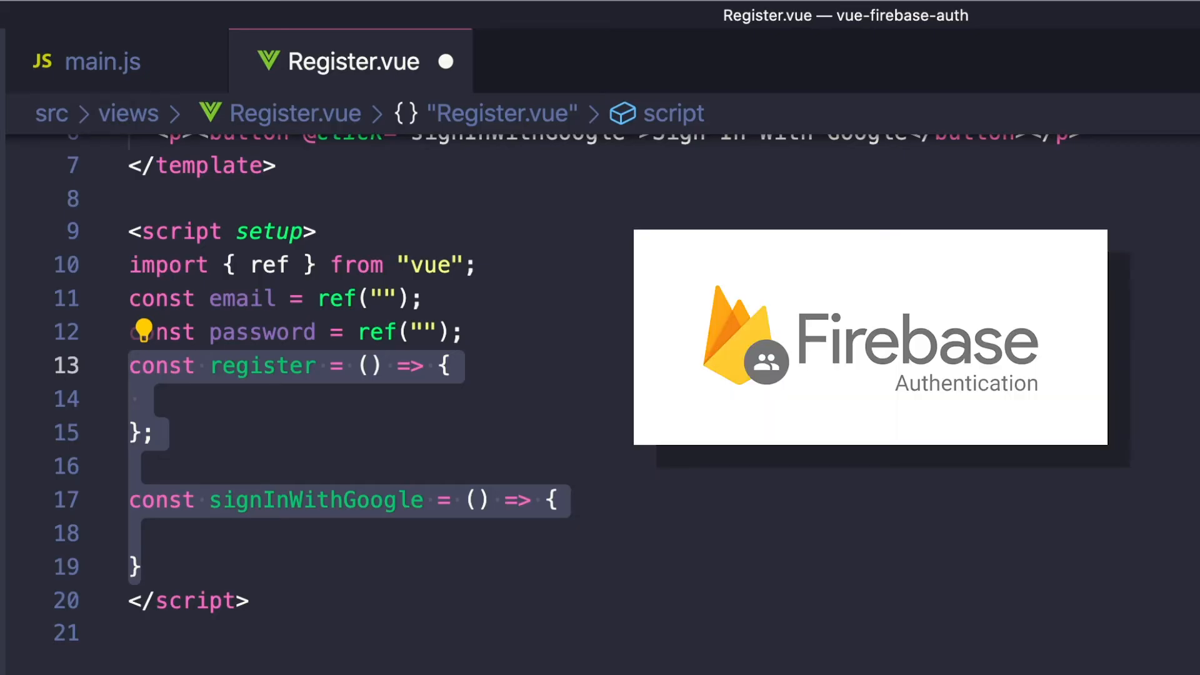
Call createUserWithEmailAndPassword with getAuth() and import useRouter from vue-router
{"action": "type", "text": "import { getAuth, createUserWithEmailAndPassword } from \"firebase/auth\";"}
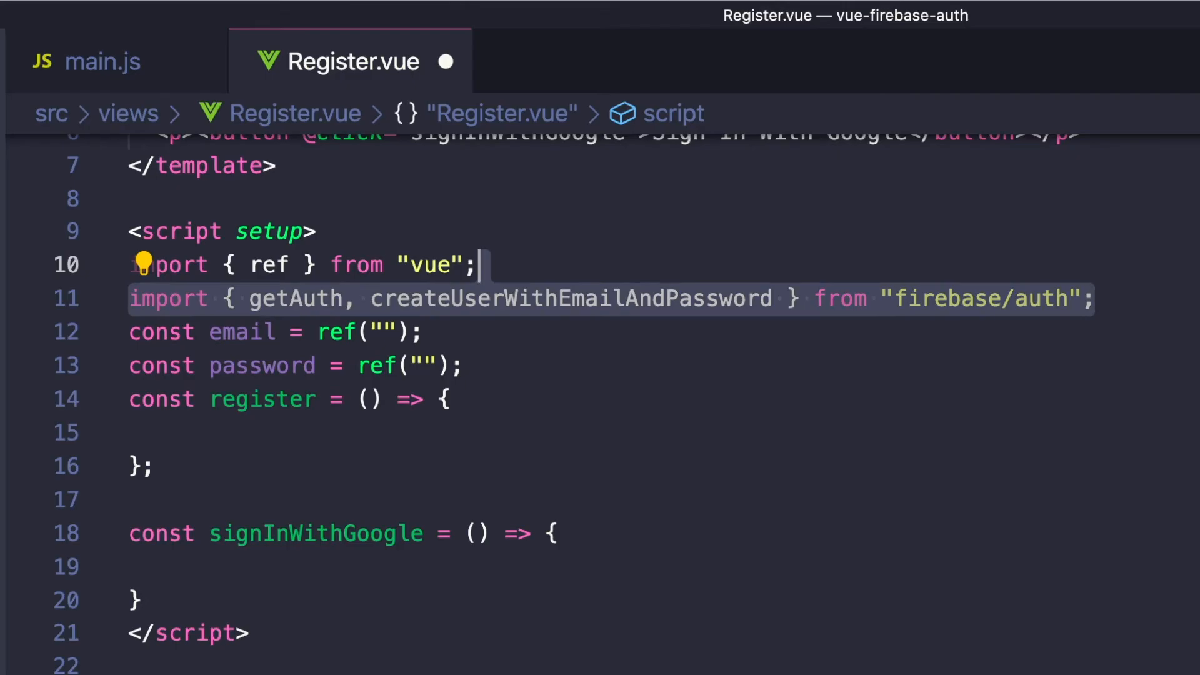
{"action": "type", "text": "createUserWithEmailAndPassword()"}
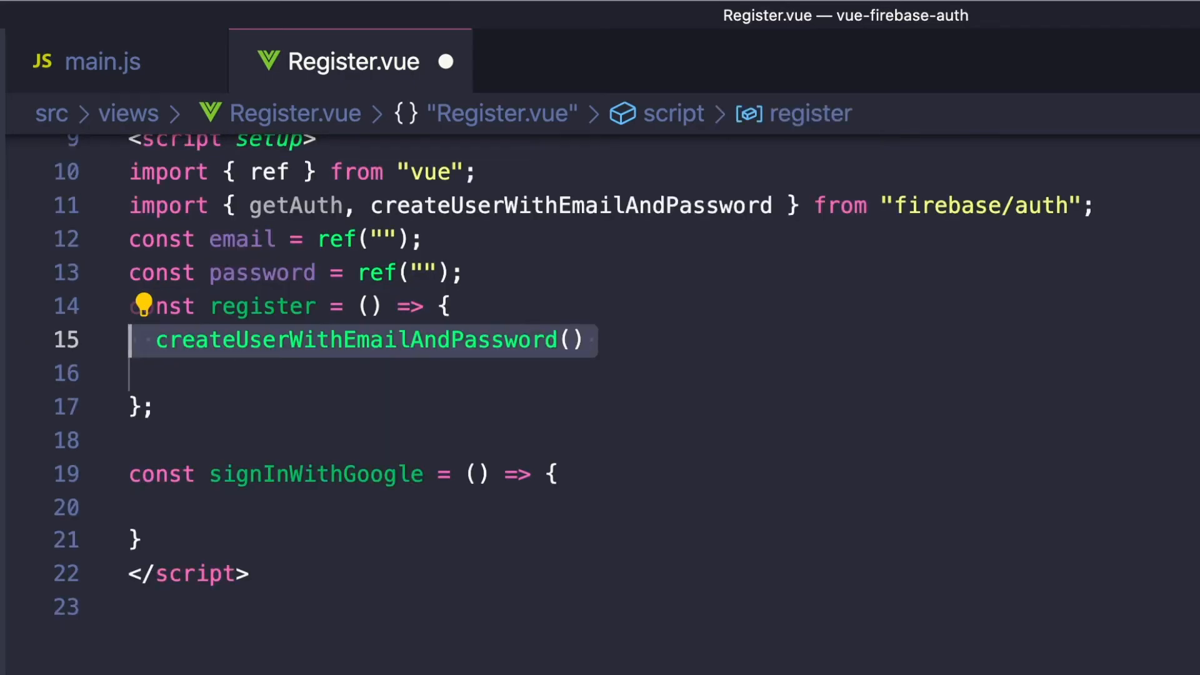
{"action": "type", "text": "getAuth()"}
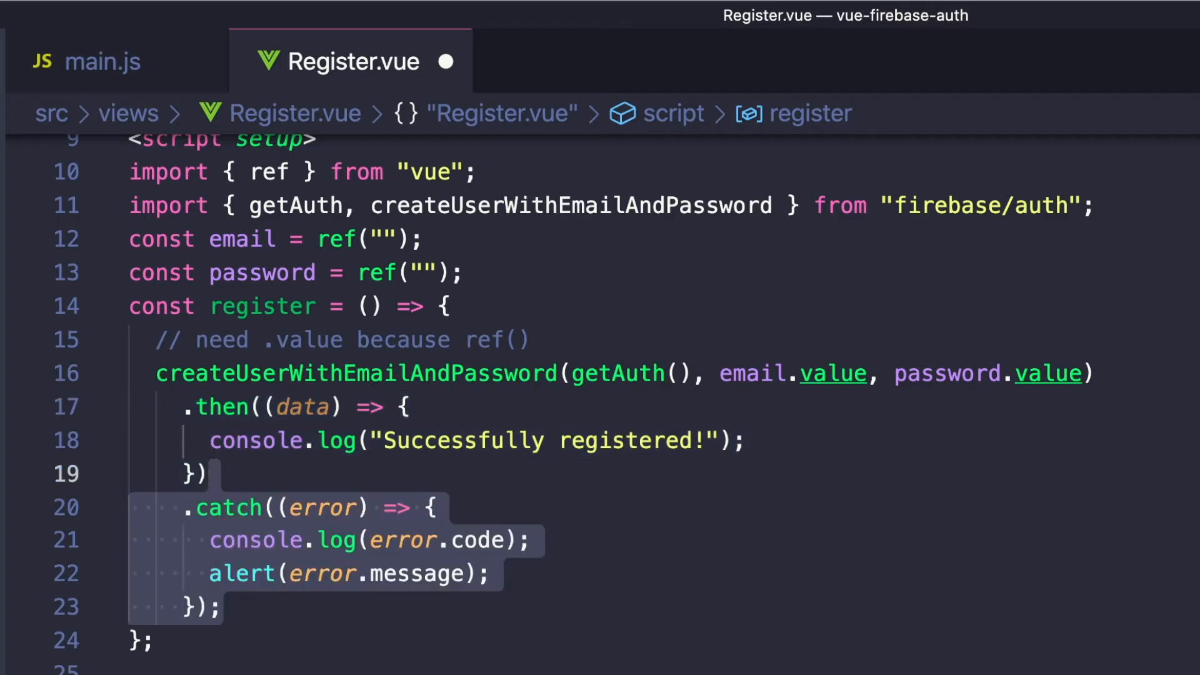
{"action": "type", "text": "import { useRouter } from 'vue-router' // import router"}
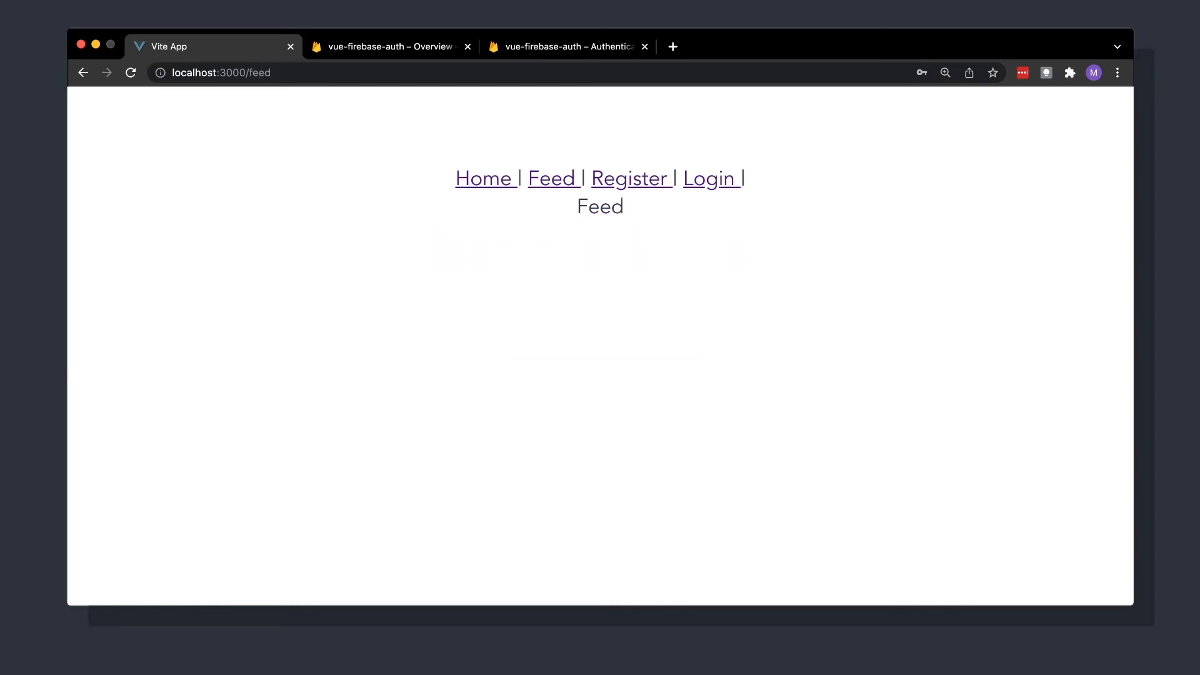
Show the project's Authentication users list and reload it
{"action": "left_click", "coordinate": [568, 47]}
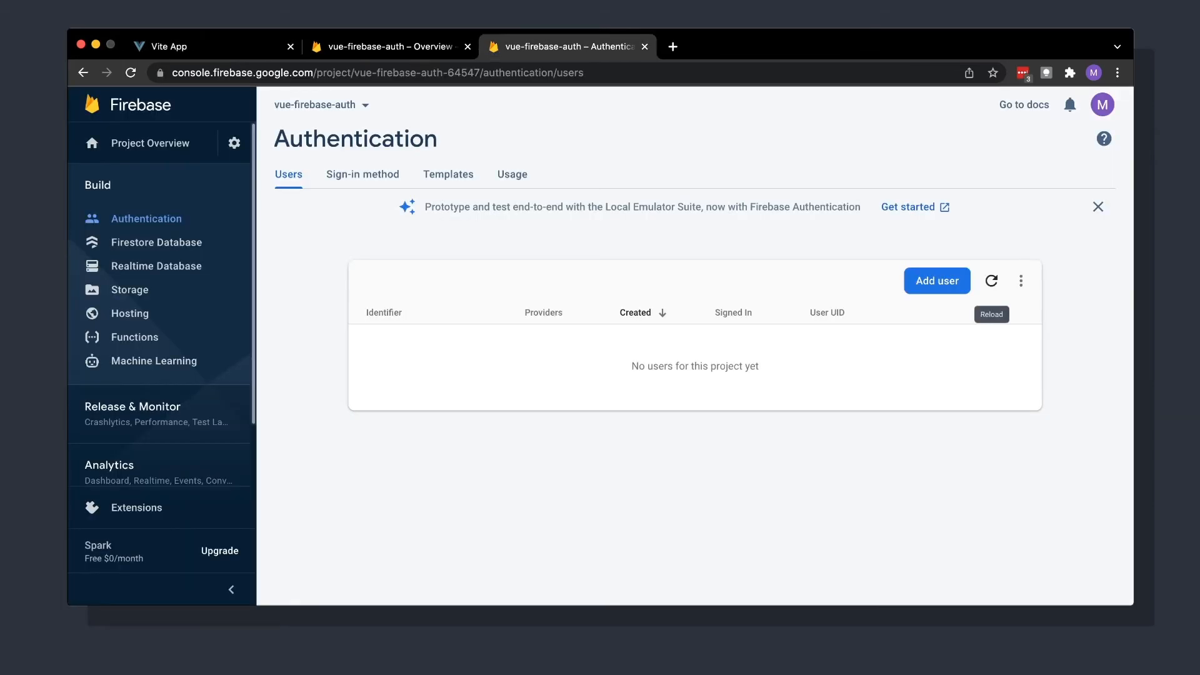
{"action": "left_click", "coordinate": [990, 280]}
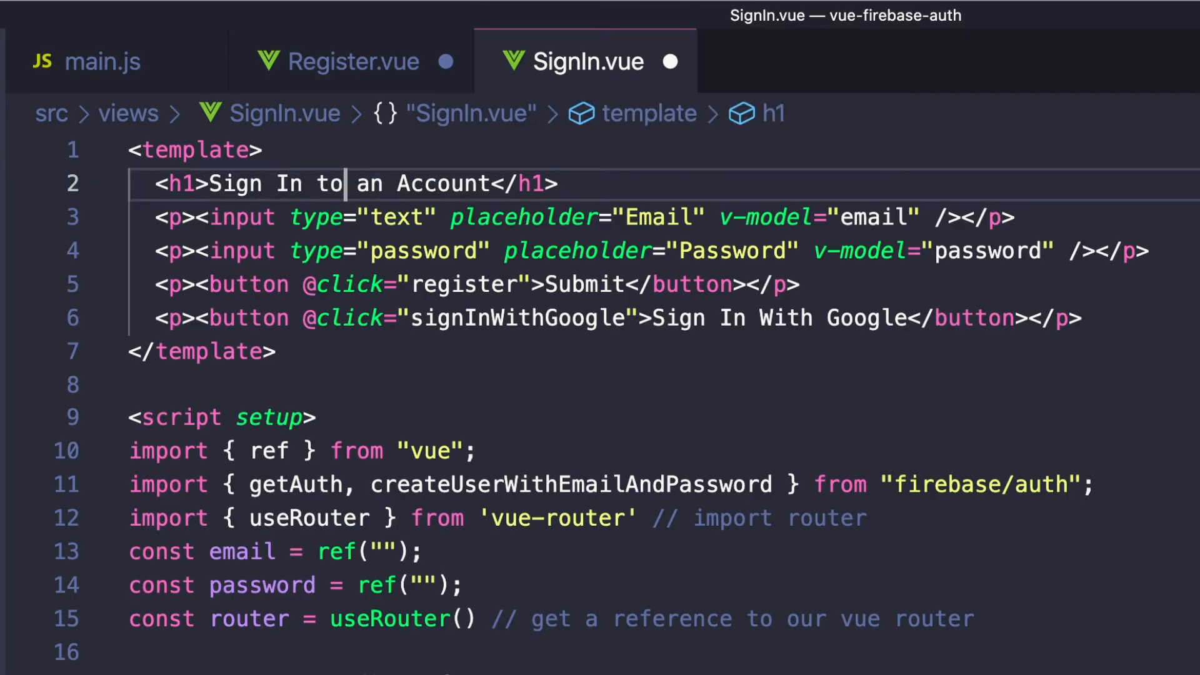
Switch SignIn.vue to signInWithEmailAndPassword and add an errMsg ref for error messages
{"action": "scroll", "scroll_direction": "down", "scroll_amount": 3}
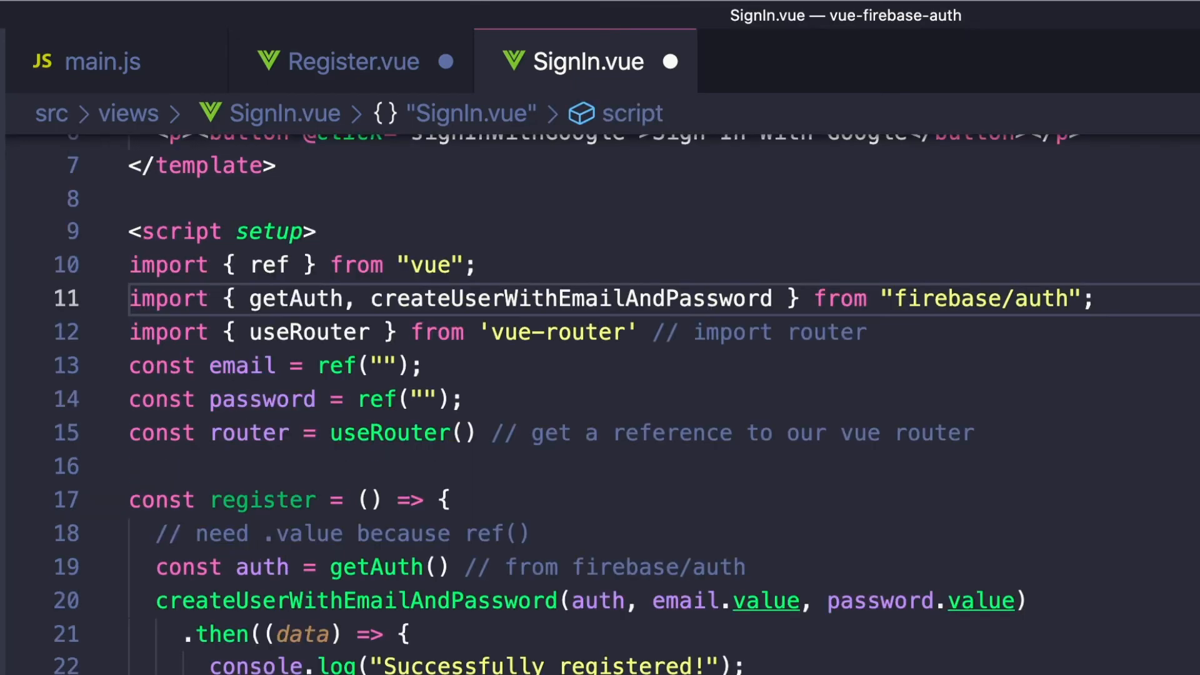
{"action": "type", "text": "signInWithEmailAndPassword"}
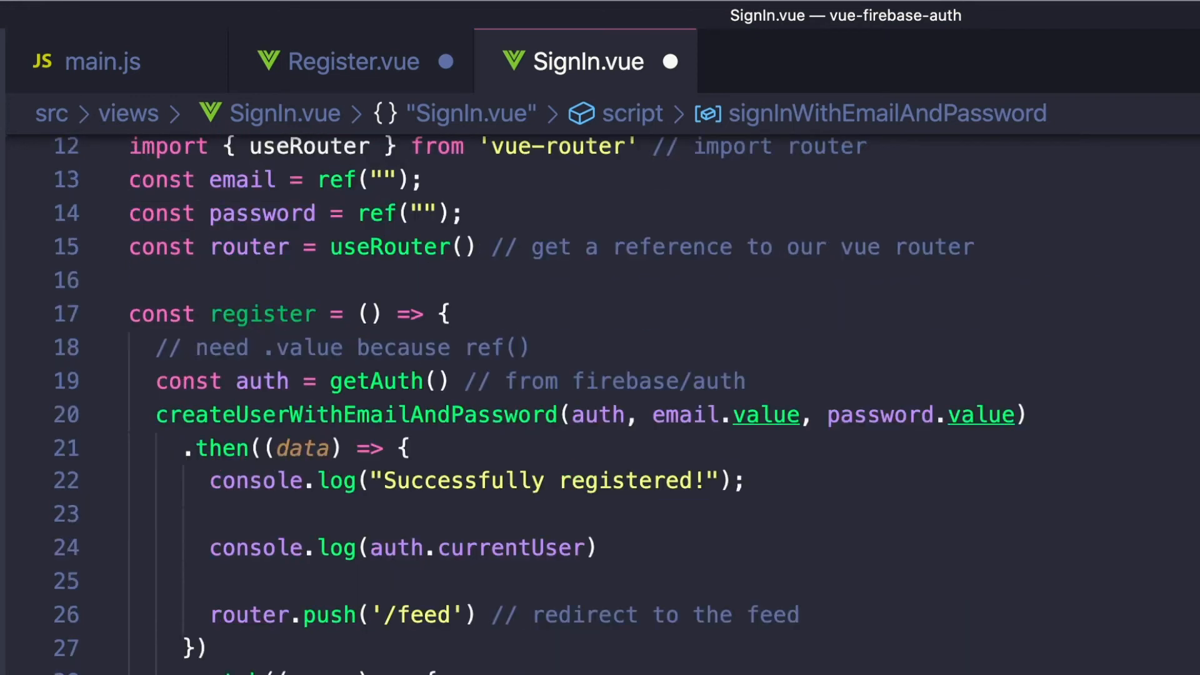
{"action": "type", "text": "signInWithEmailAndPassword"}
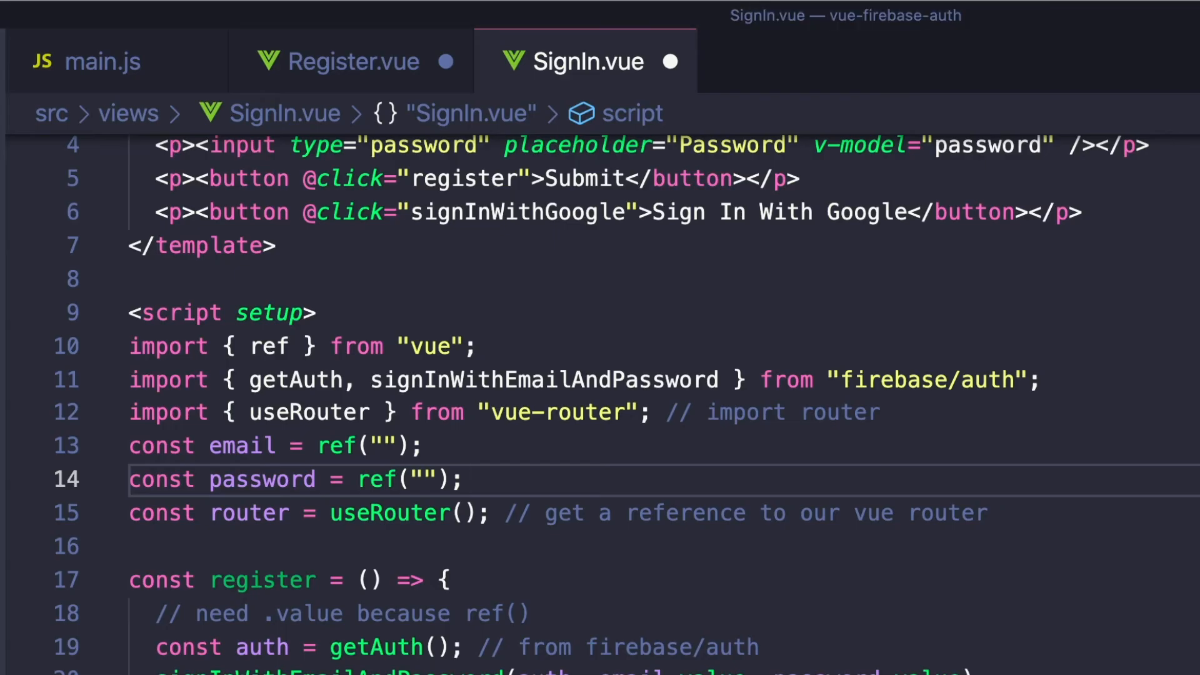
{"action": "type", "text": "const errMsg = ref() // ERROR MESSAGE"}
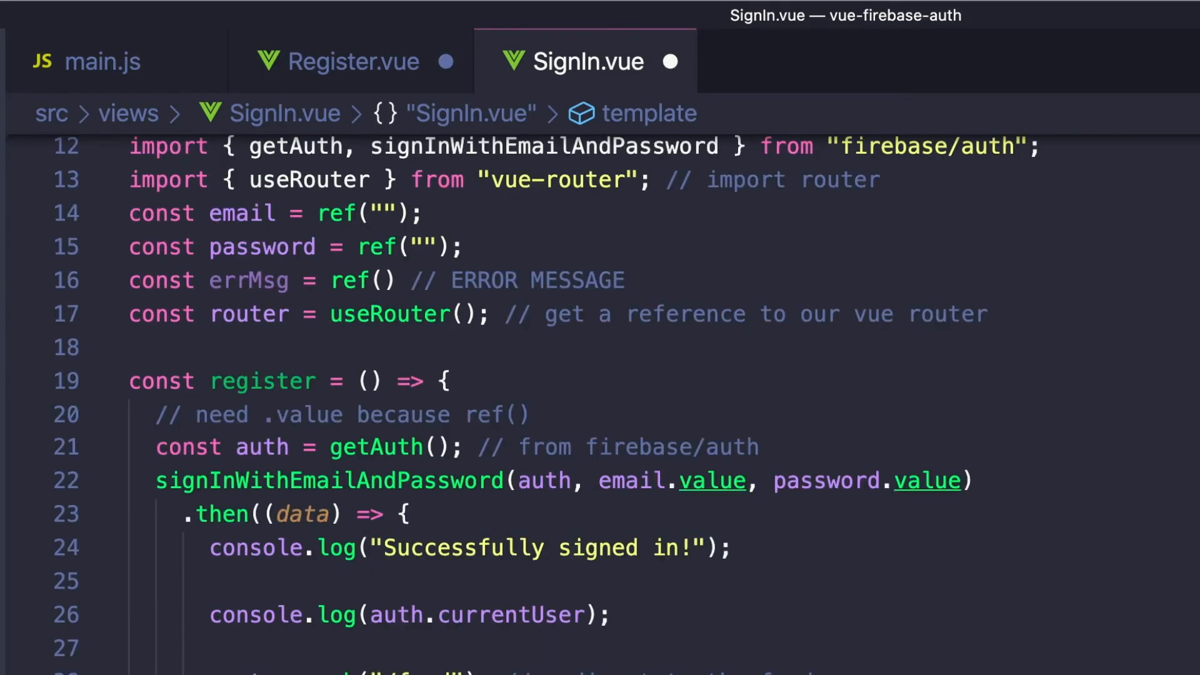
{"action": "scroll", "scroll_direction": "down", "scroll_amount": 3}
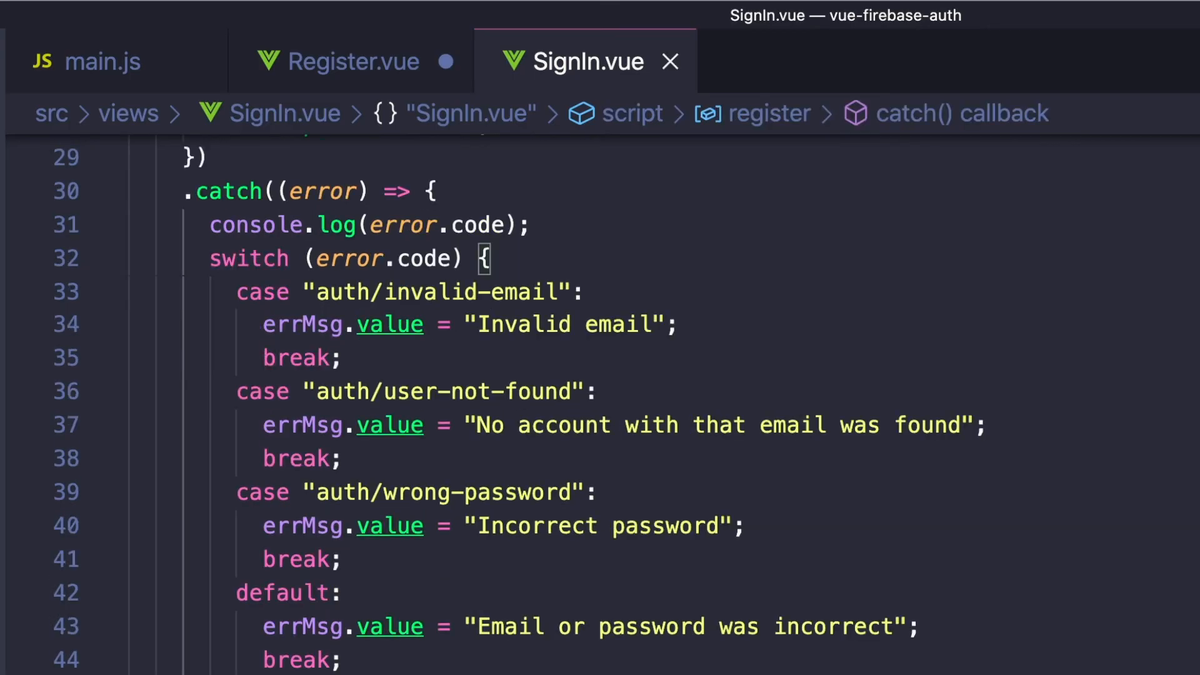
{"action": "scroll", "scroll_direction": "down", "scroll_amount": 3}
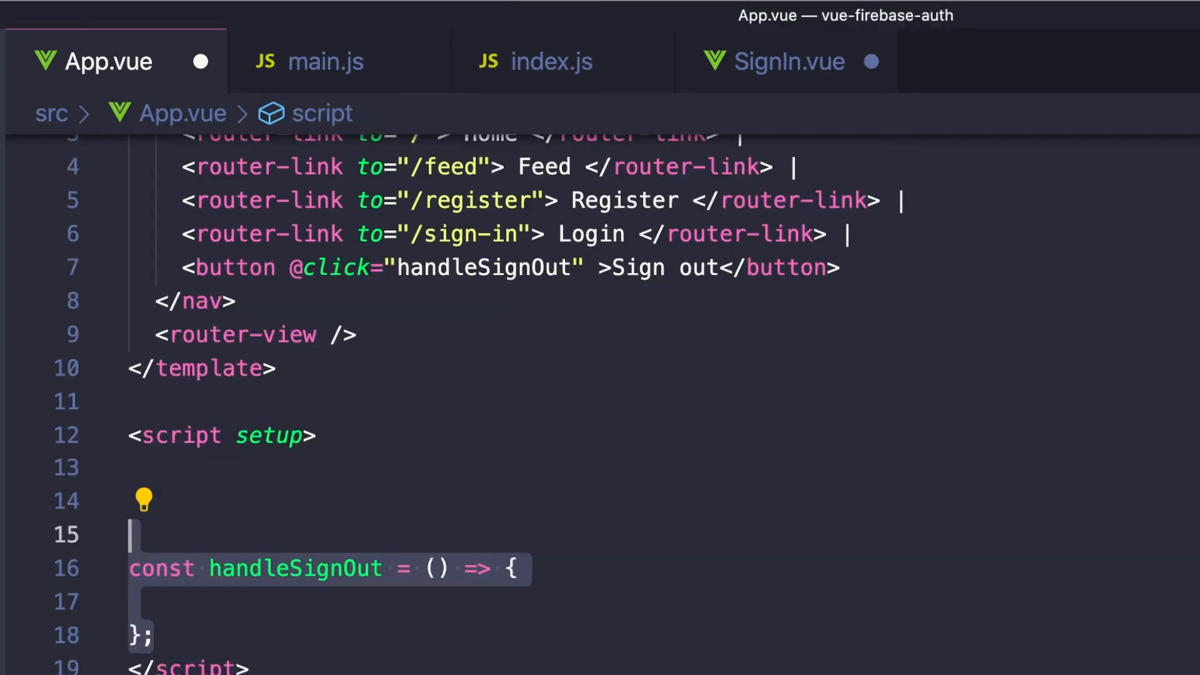
Import getAuth, onAuthStateChanged and signOut, assign auth = getAuth(), and check the user on state change
{"action": "scroll", "scroll_direction": "down", "scroll_amount": 3}
{"action": "type", "text": "const isLoggedIn = ref(false);"}
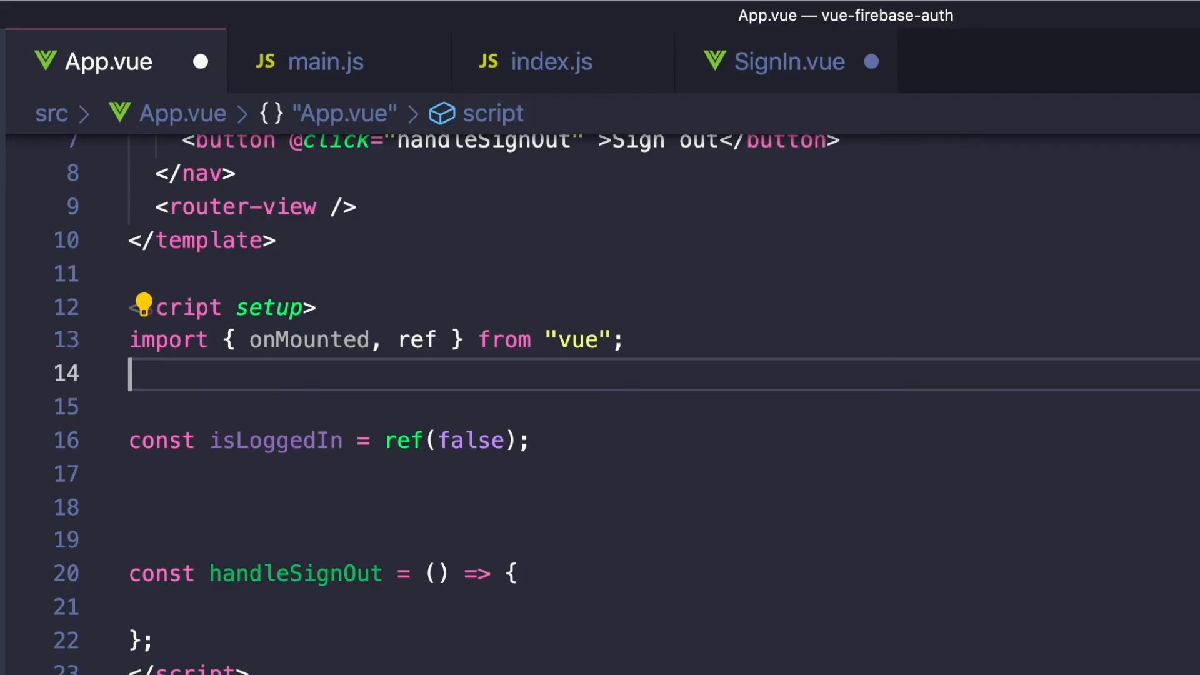
{"action": "type", "text": "import { getAuth, onAuthStateChanged, signOut } from \"firebase/auth\";"}
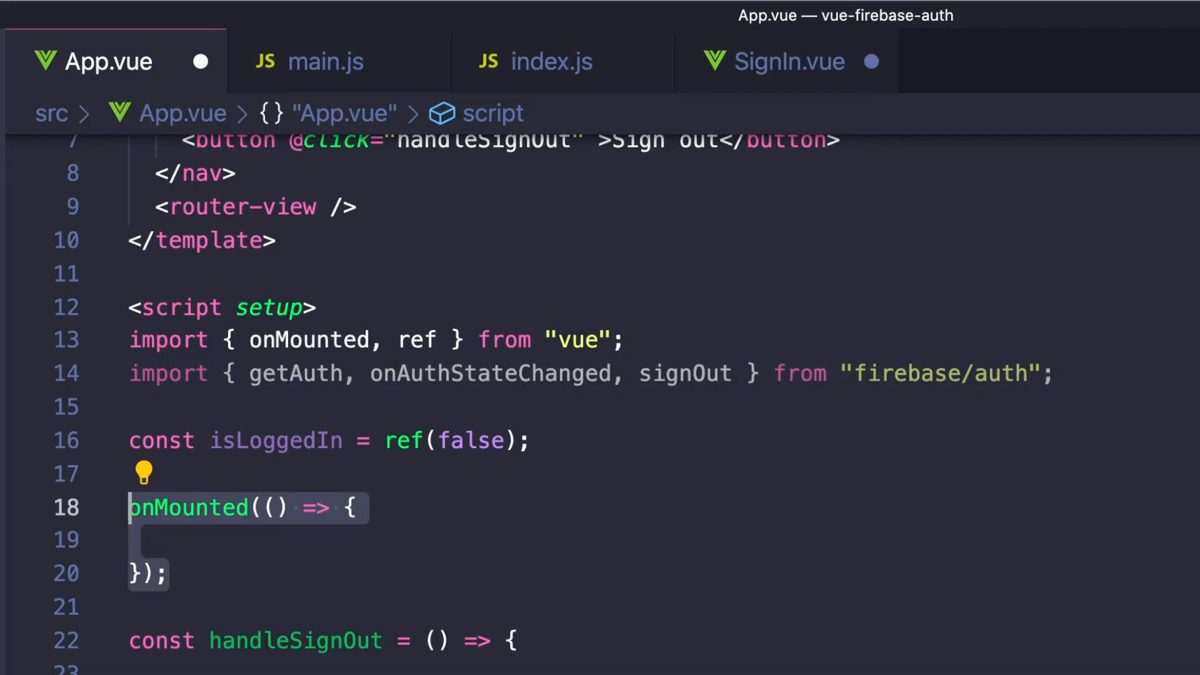
{"action": "type", "text": "let auth;"}
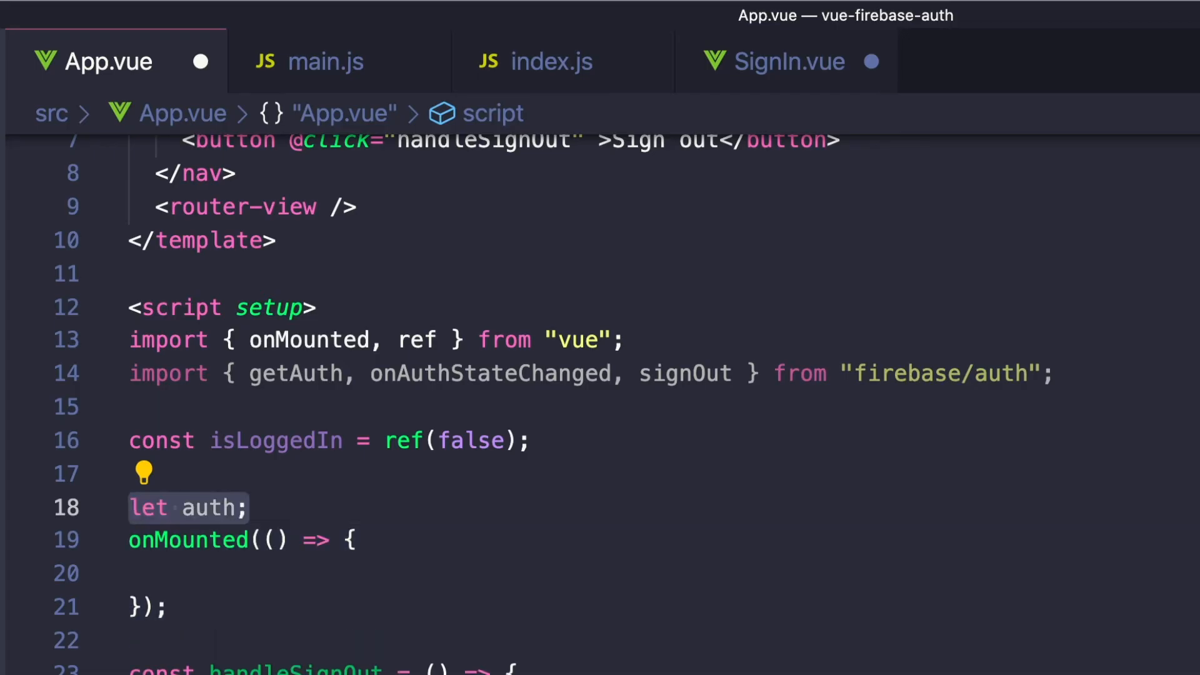
{"action": "type", "text": "auth = getAuth();"}
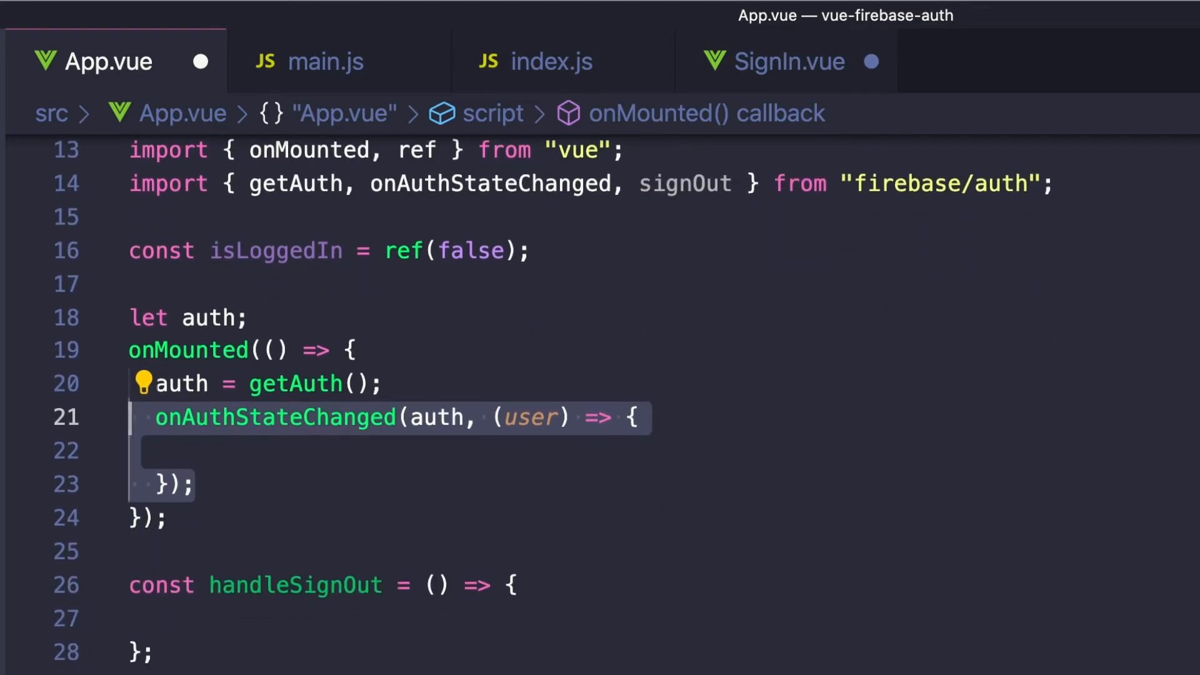
{"action": "scroll", "scroll_direction": "down", "scroll_amount": 3}
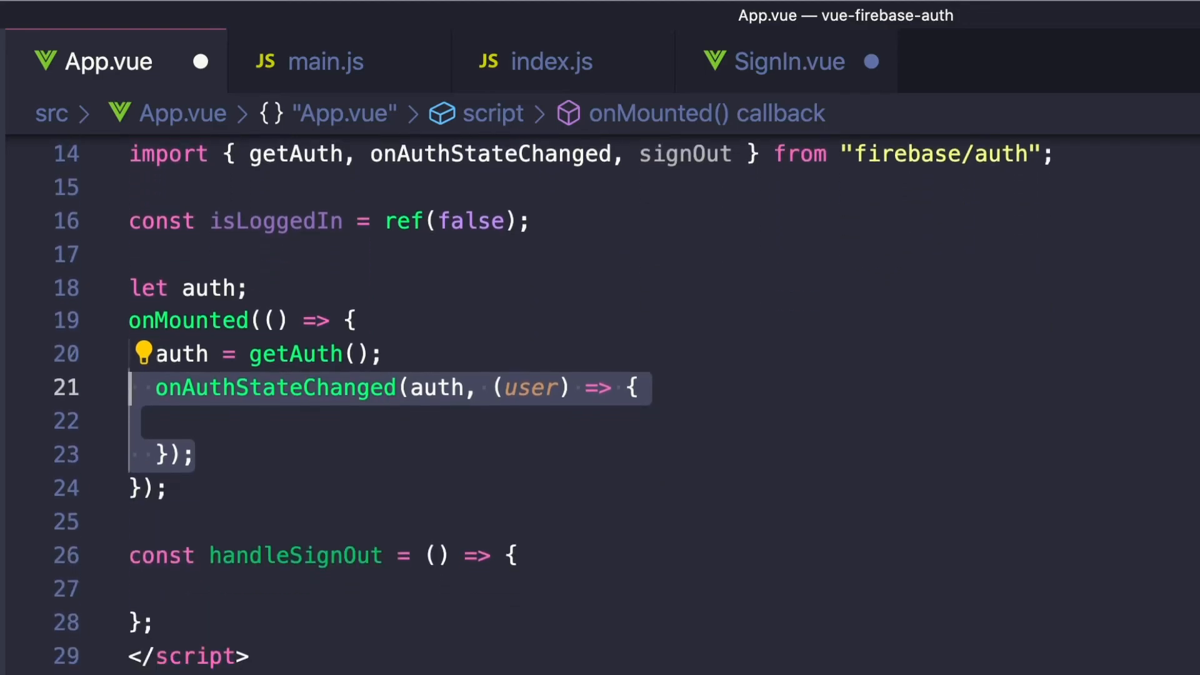
{"action": "type", "text": "if (user) {"}
{"action": "type", "text": "isLoggedIn.value = false;"}
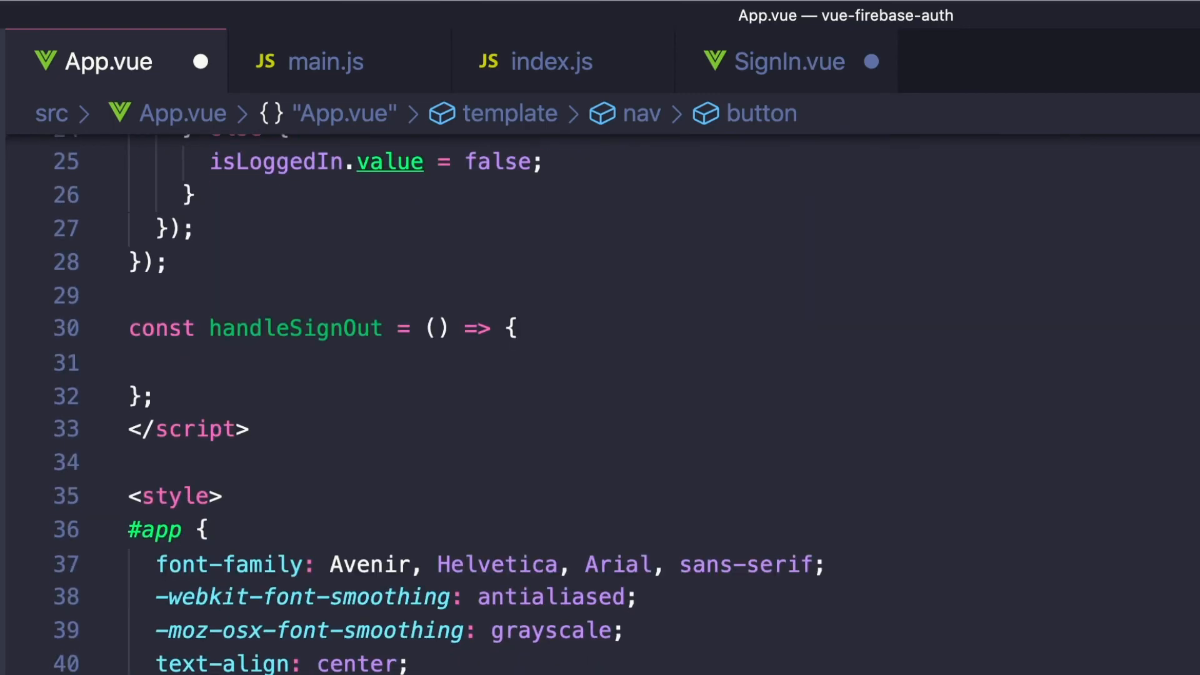
Make handleSignOut call signOut(auth) and then router.push("/")
{"action": "type", "text": "signOut(auth).then(() => {"}
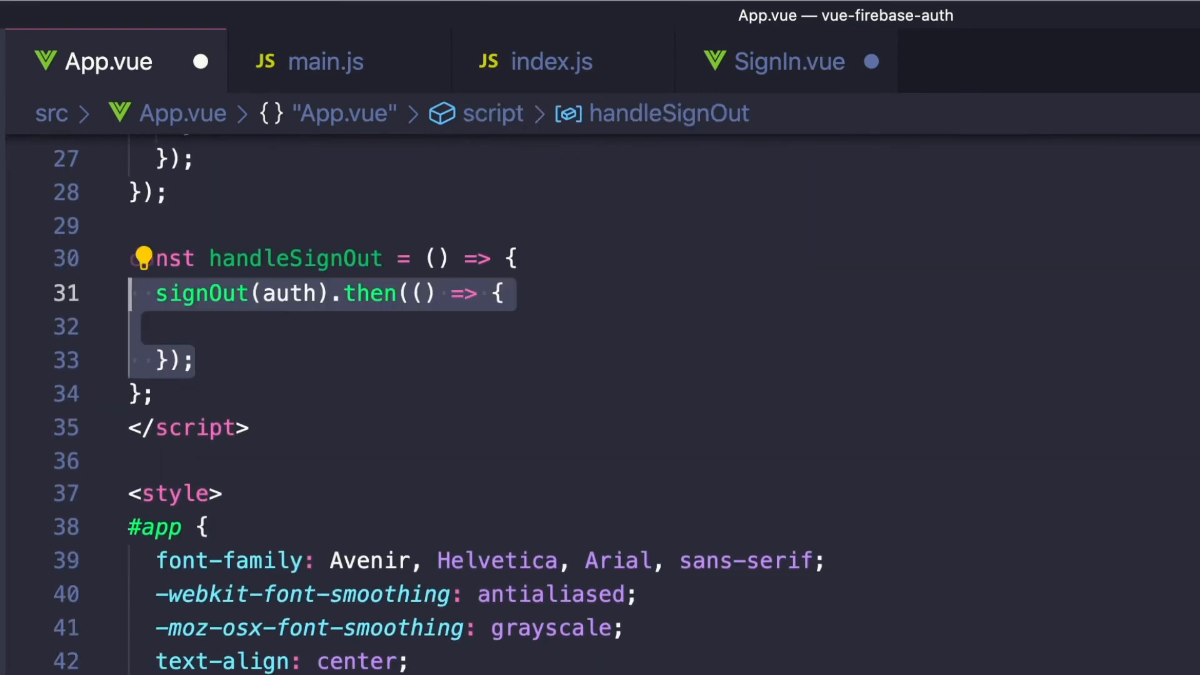
{"action": "type", "text": "router.push(\"/\");"}
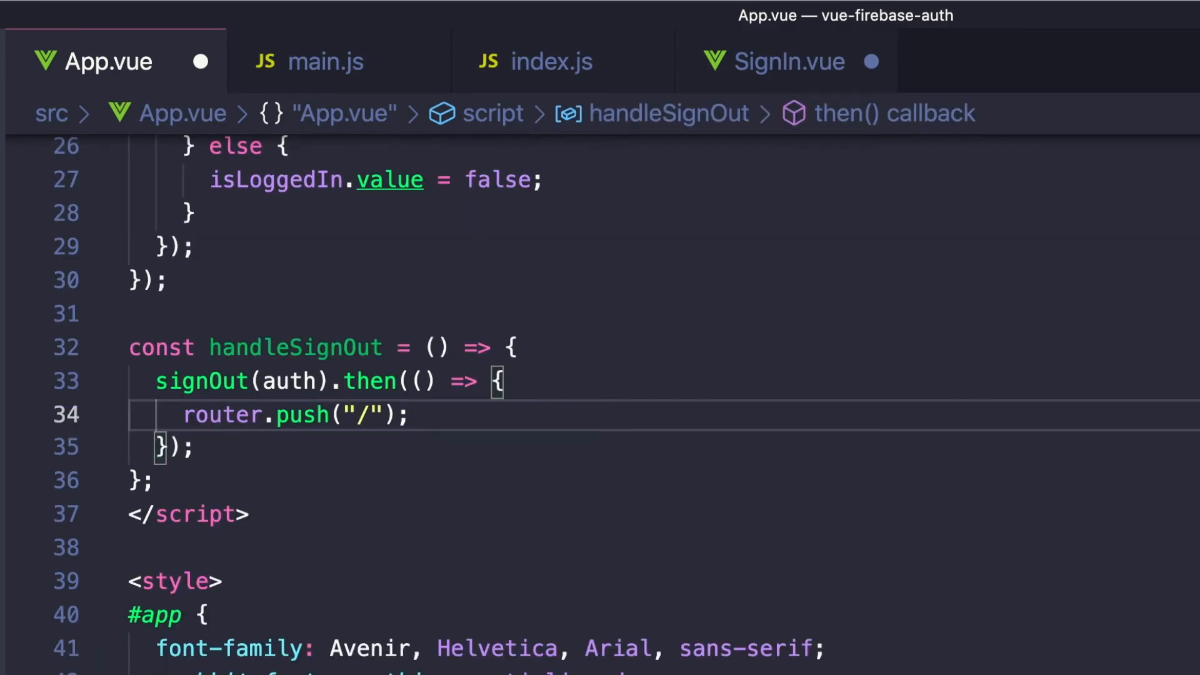
{"action": "left_click", "coordinate": [544, 61]}
{"action": "type", "text": "component: () => import(\"../views/Feed.vue\"),"}
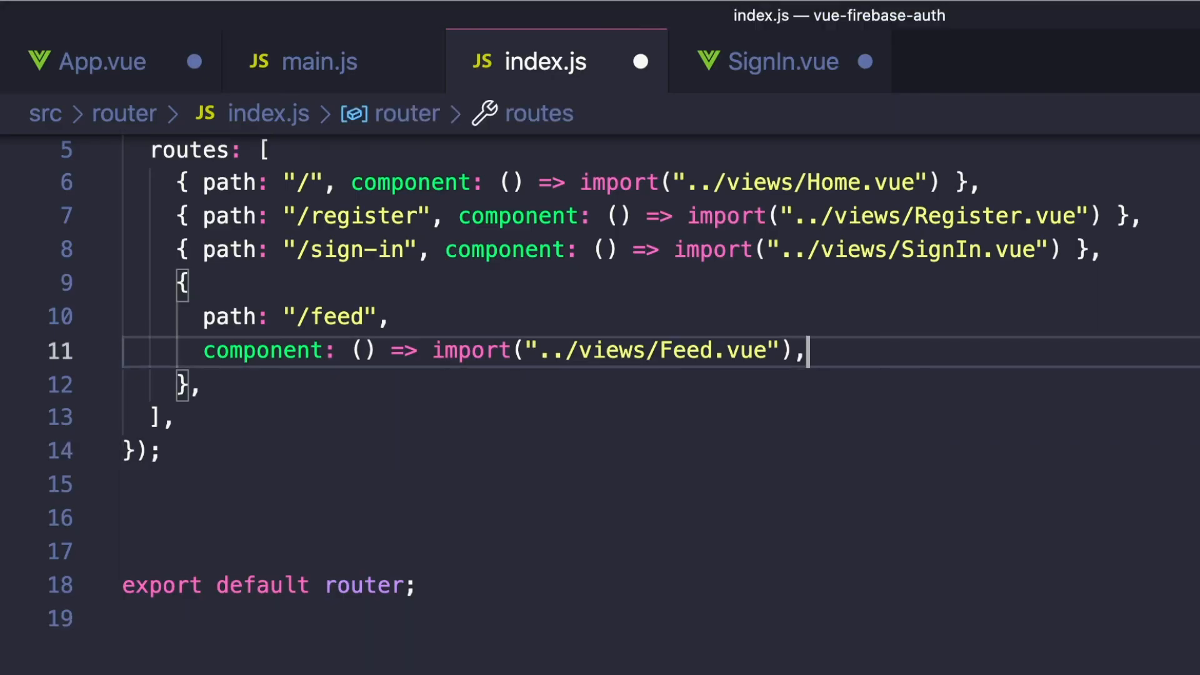
Add meta: { requiresAuth: true } to the feed route
{"action": "key", "text": "enter"}
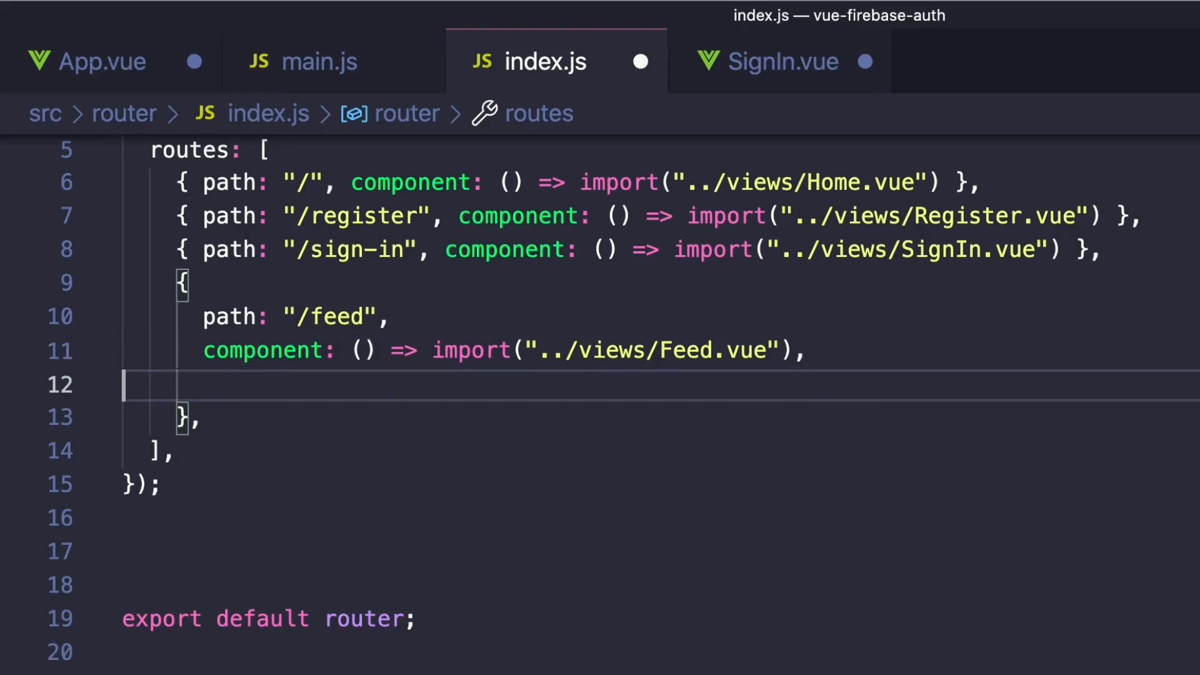
{"action": "type", "text": "meta: {"}
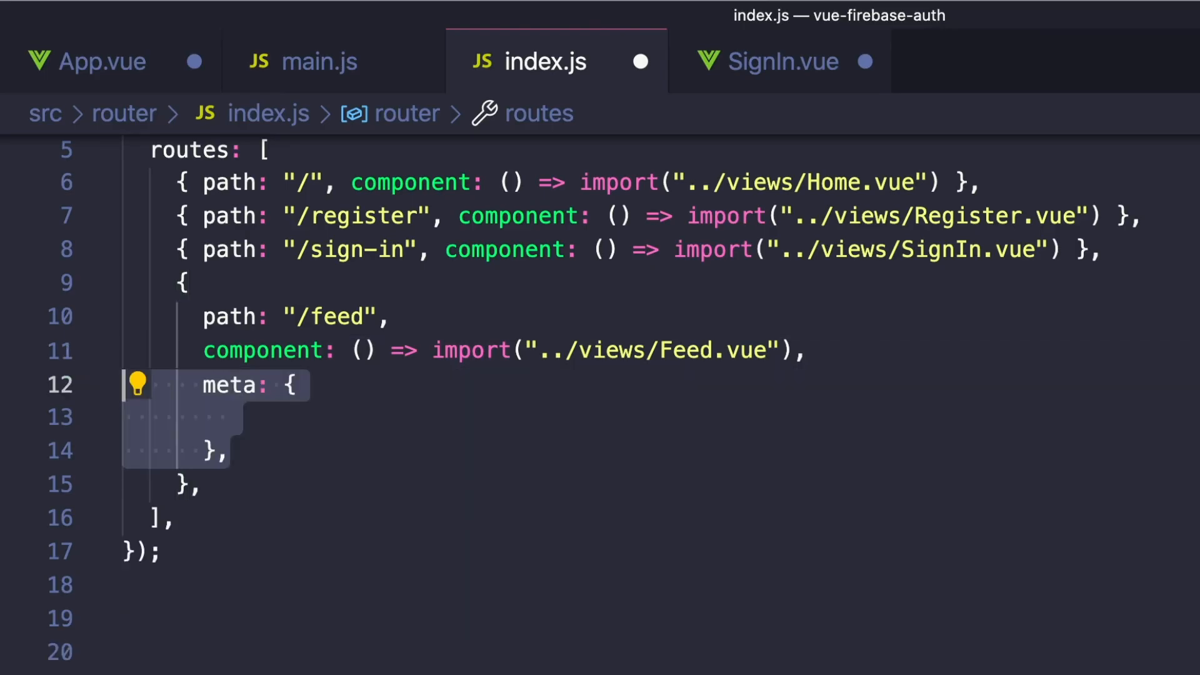
{"action": "type", "text": "requiresAuth: true,"}
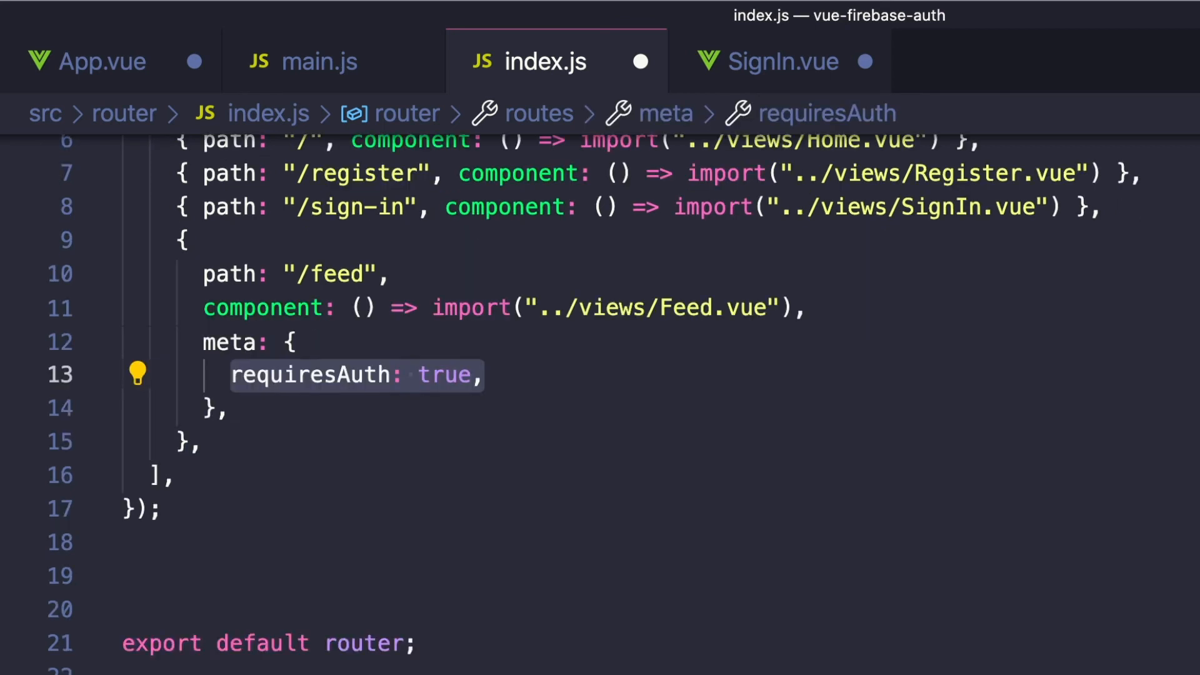
Add a router.beforeEach guard that checks requiresAuth and alerts "you dont have access!"
{"action": "type", "text": "router.beforeEach();"}
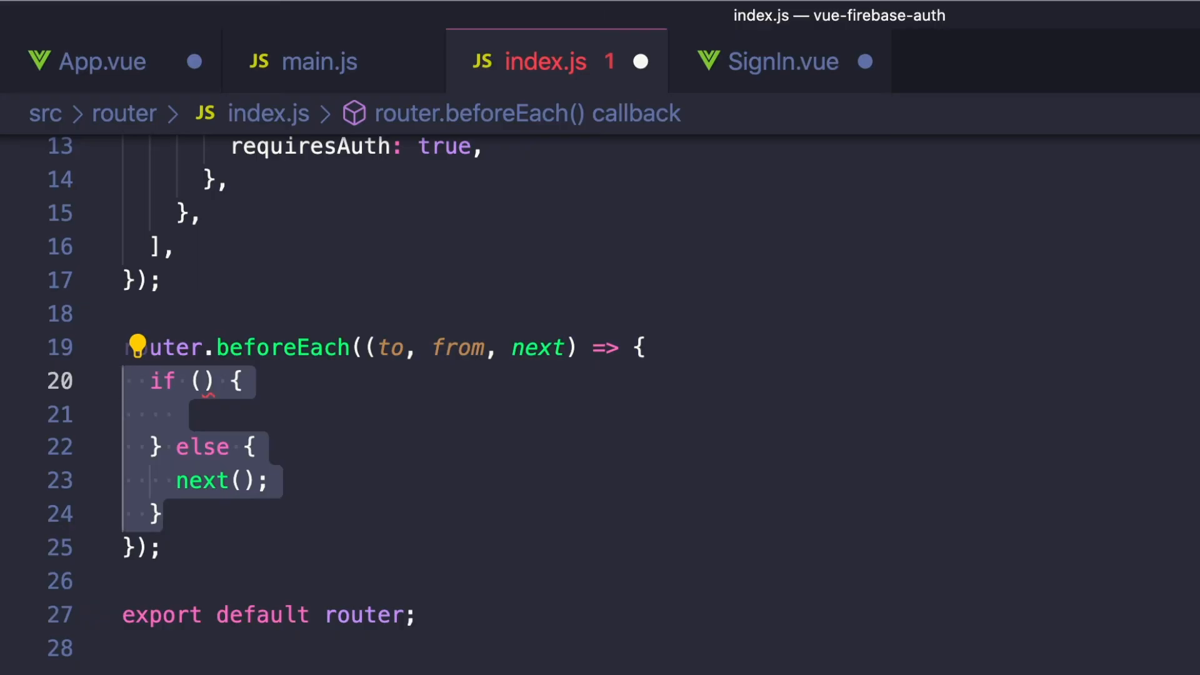
{"action": "type", "text": "to.matched.some((record) => record.meta.requiresAuth)"}
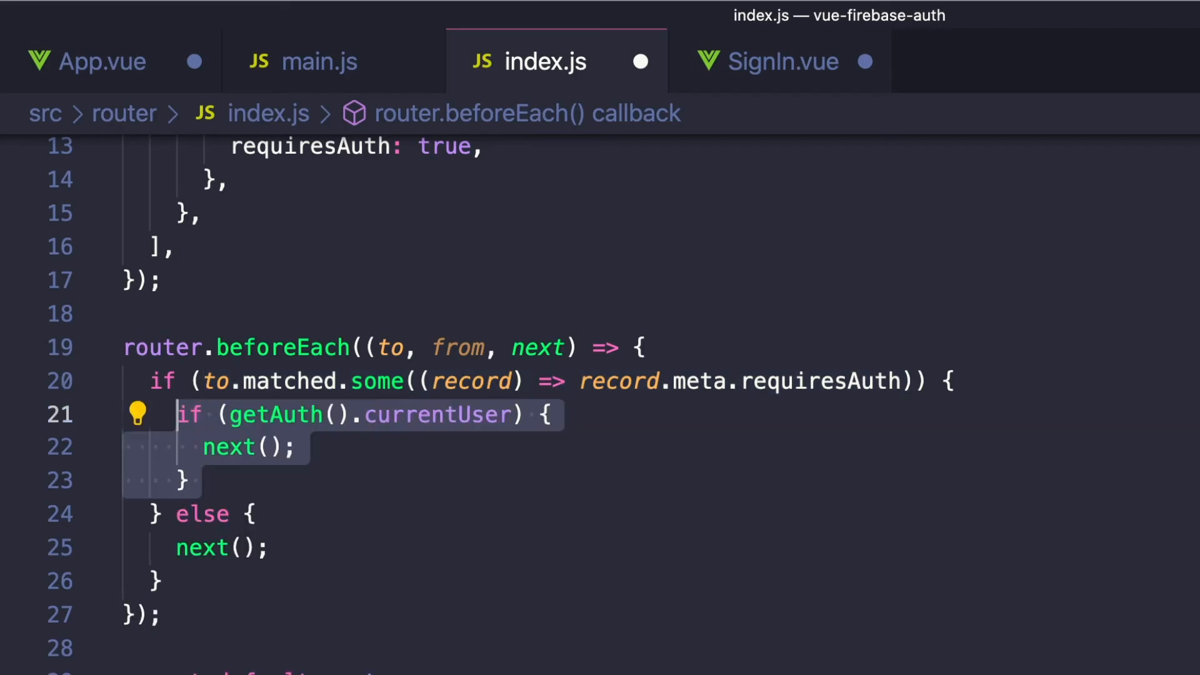
{"action": "type", "text": "alert(\"you dont have access!\");"}
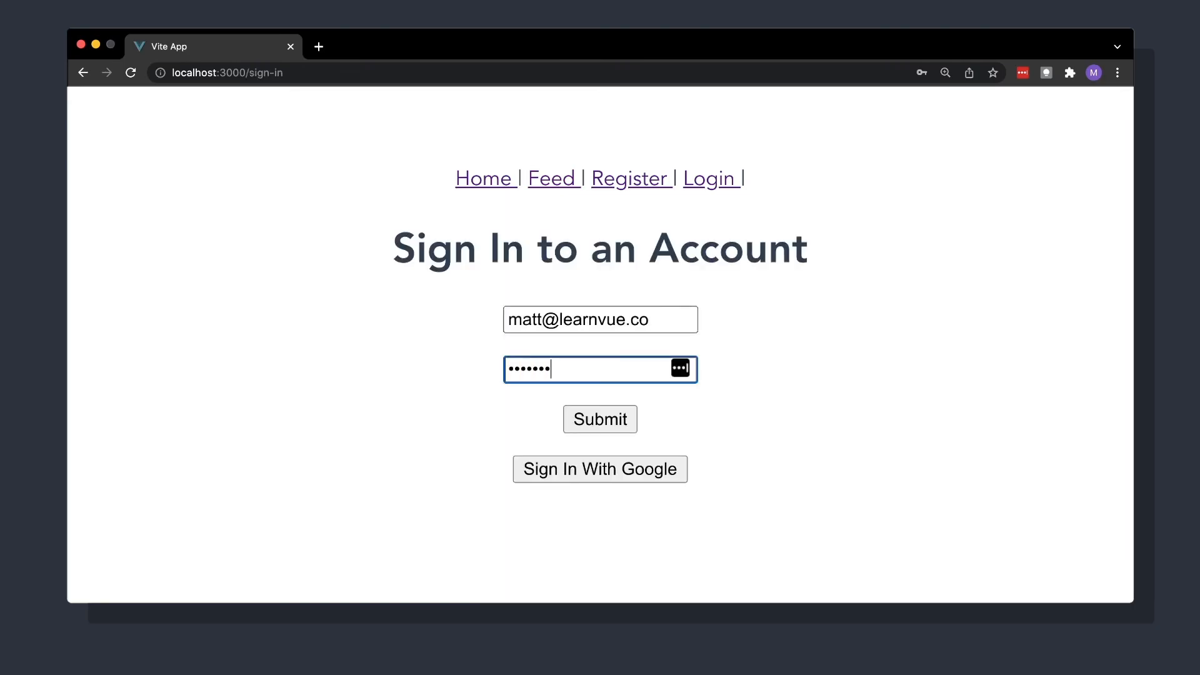
Submit the email and password sign-in and reach the Home page with Sign out
{"action": "left_click", "coordinate": [600, 419]}
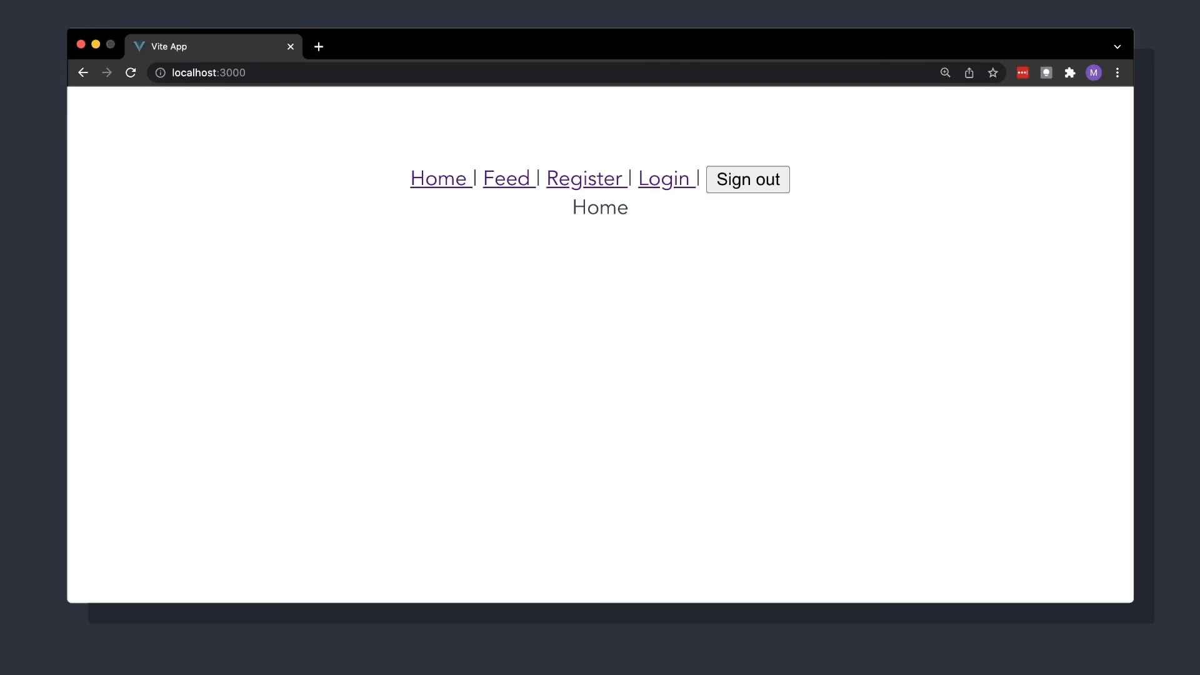
{"action": "left_click", "coordinate": [747, 180]}
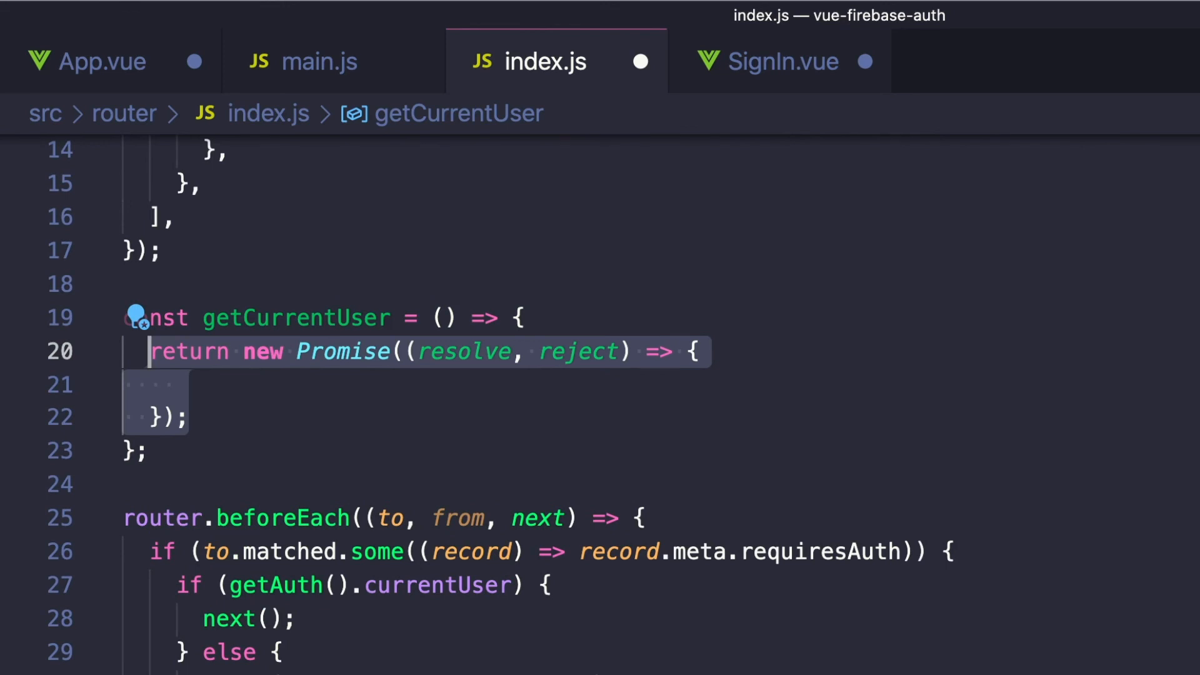
Wrap onAuthStateChanged in getCurrentUser, removing the listener and resolving user; guard awaits getCurrentUser()
{"action": "type", "text": "const removeListener = onAuthStateChanged"}
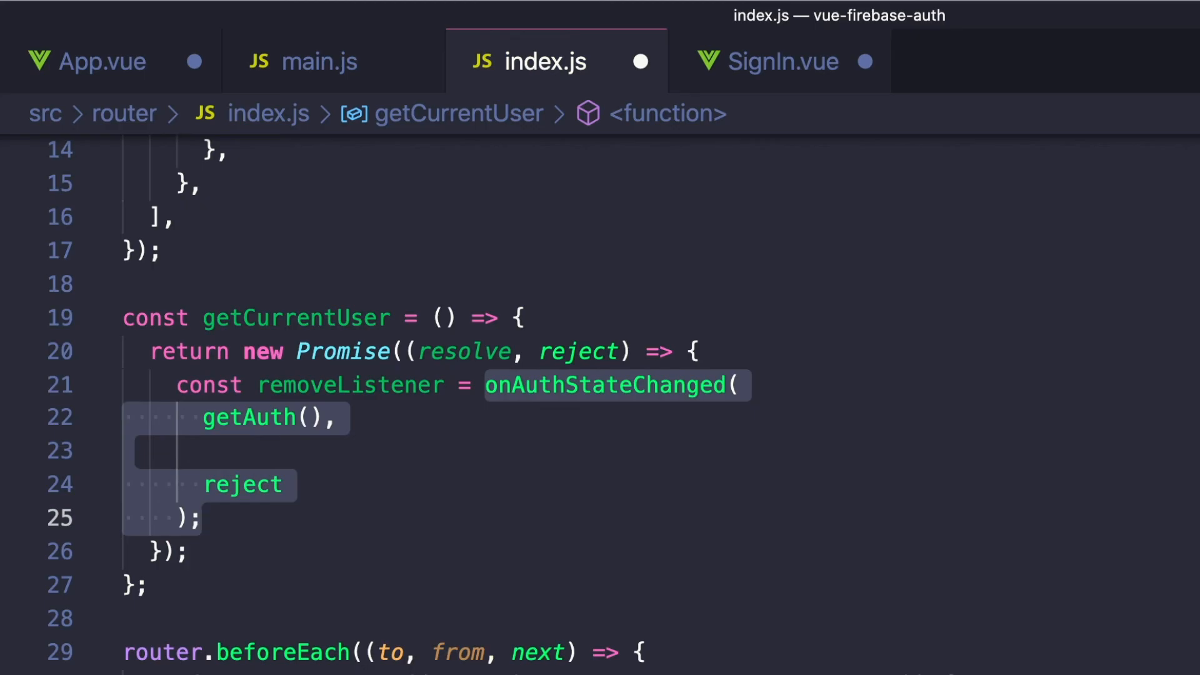
{"action": "type", "text": "(user) => {"}
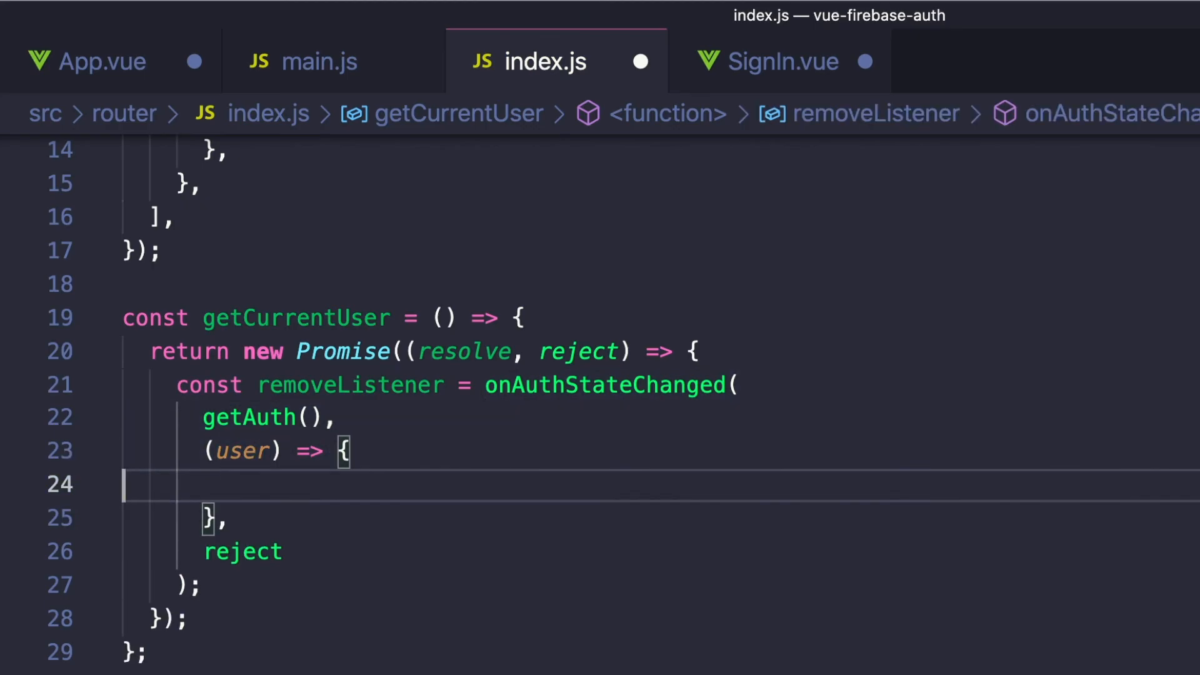
{"action": "type", "text": "removeListener();"}
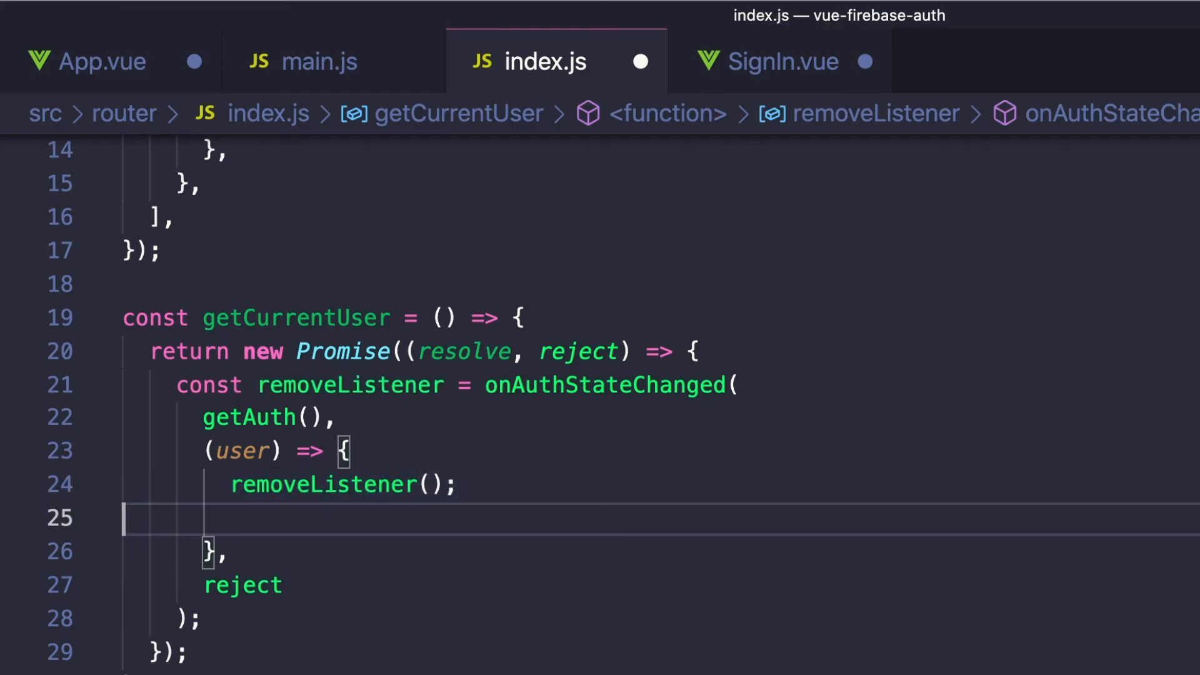
{"action": "type", "text": "resolve(user);"}
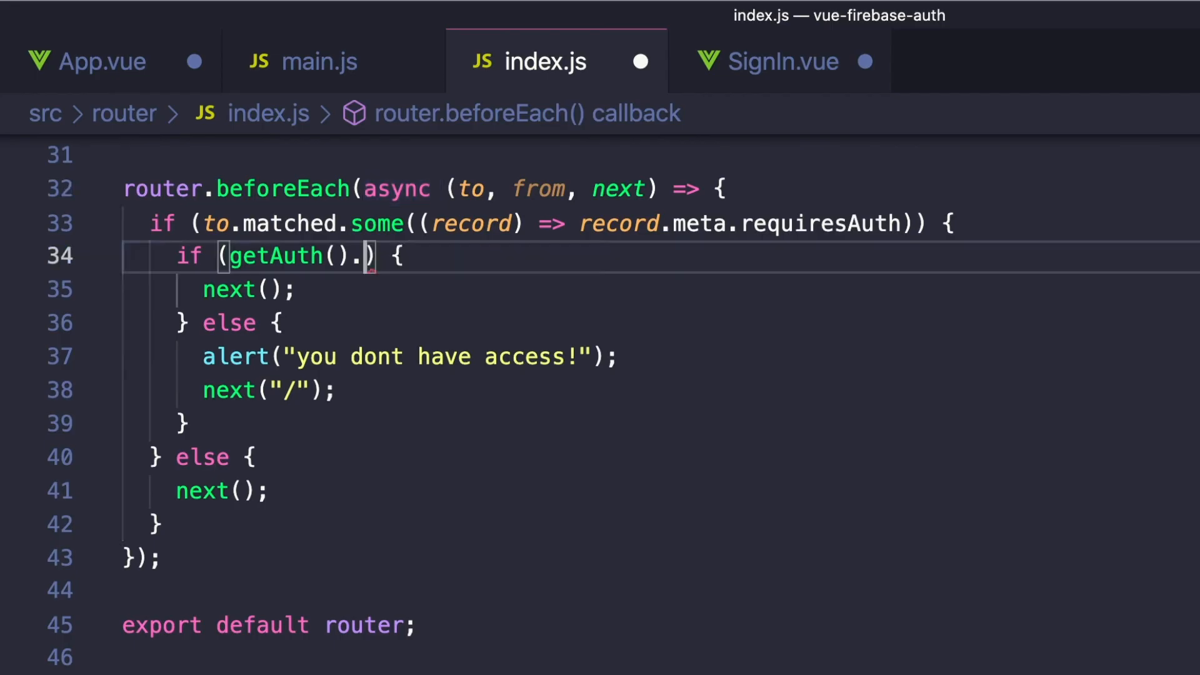
{"action": "type", "text": "await getCurrentUser()"}
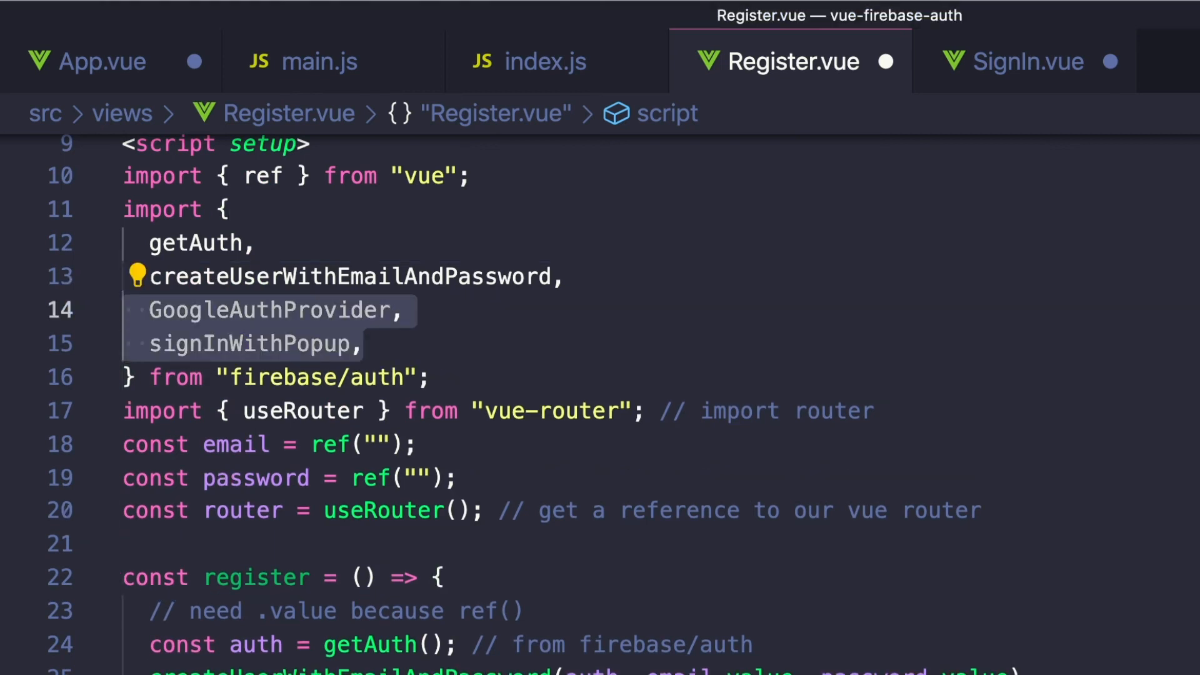
Create a GoogleAuthProvider, call signInWithPopup(getAuth(), provider), and log result.user
{"action": "scroll", "scroll_direction": "down", "scroll_amount": 3}
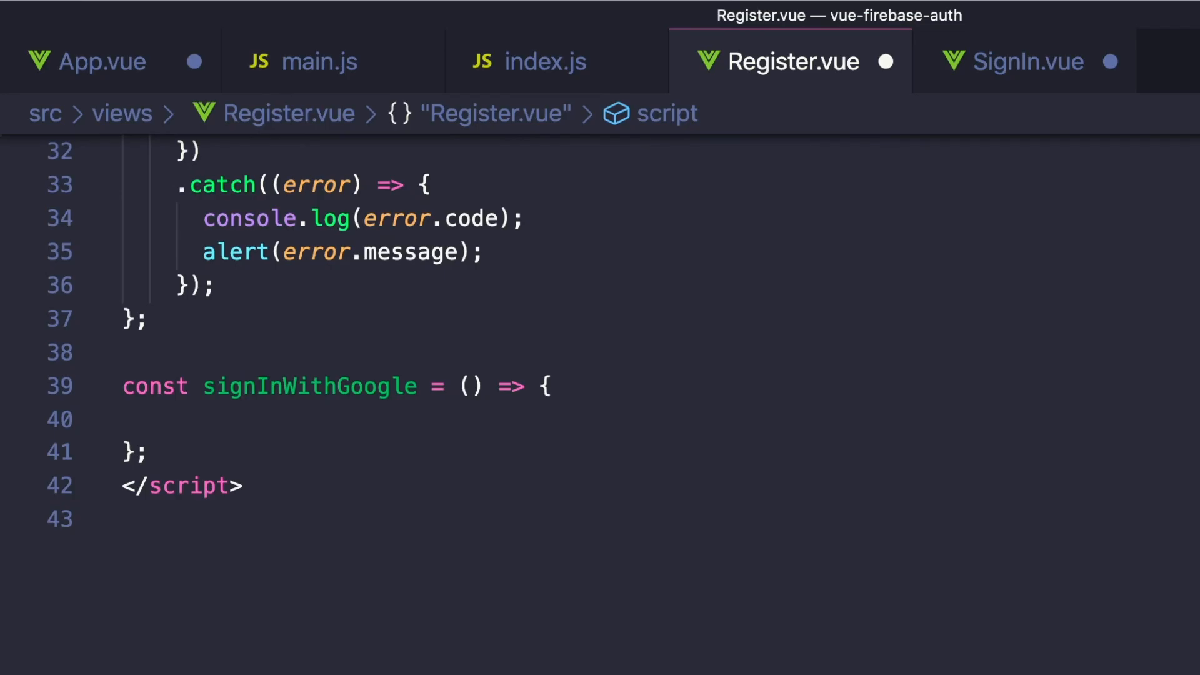
{"action": "type", "text": "const provider = new GoogleAuthProvider();"}
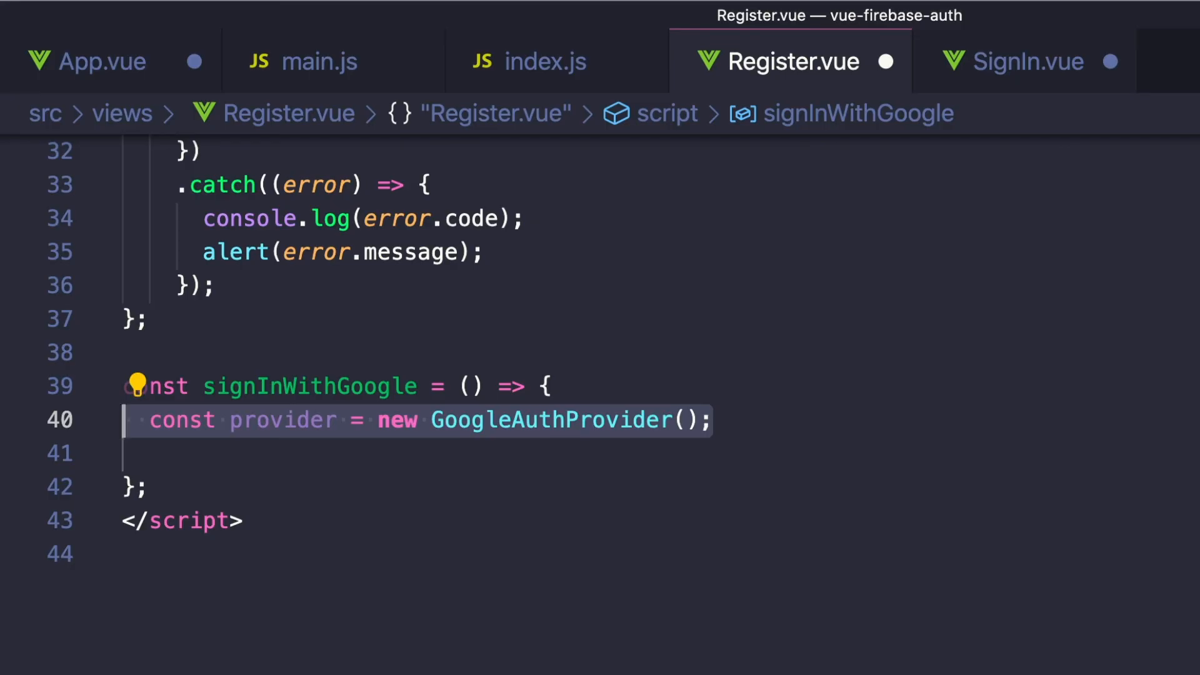
{"action": "type", "text": "signInWithPopup()"}
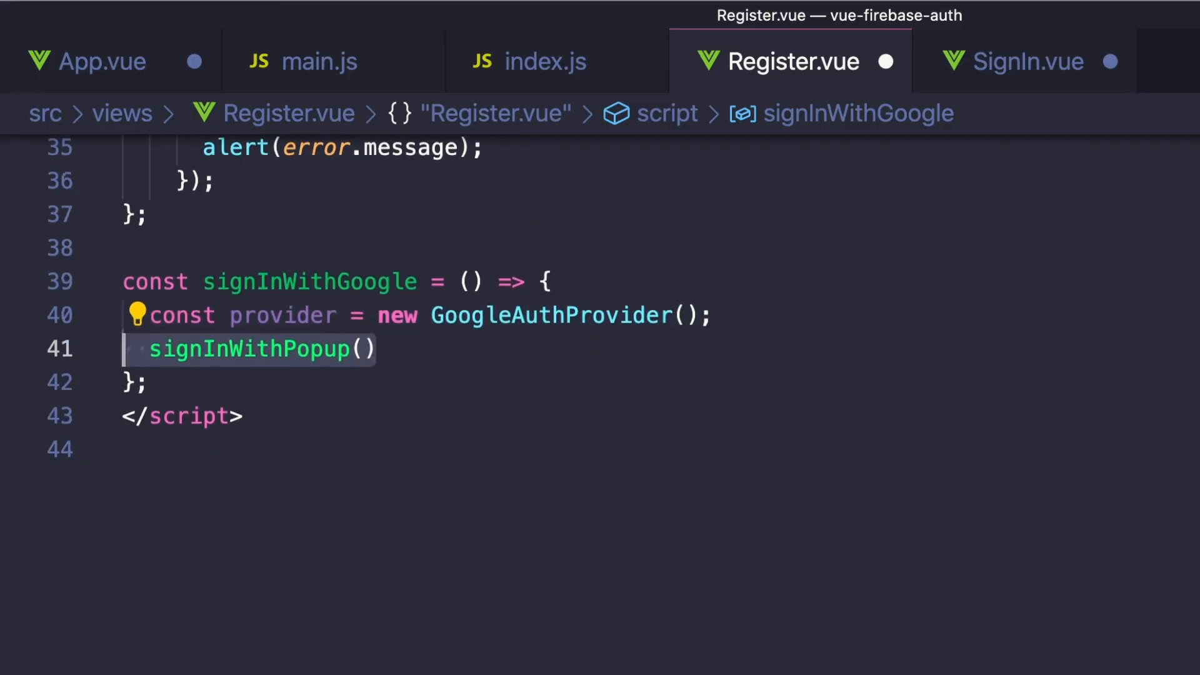
{"action": "type", "text": "getAuth(), provider)"}
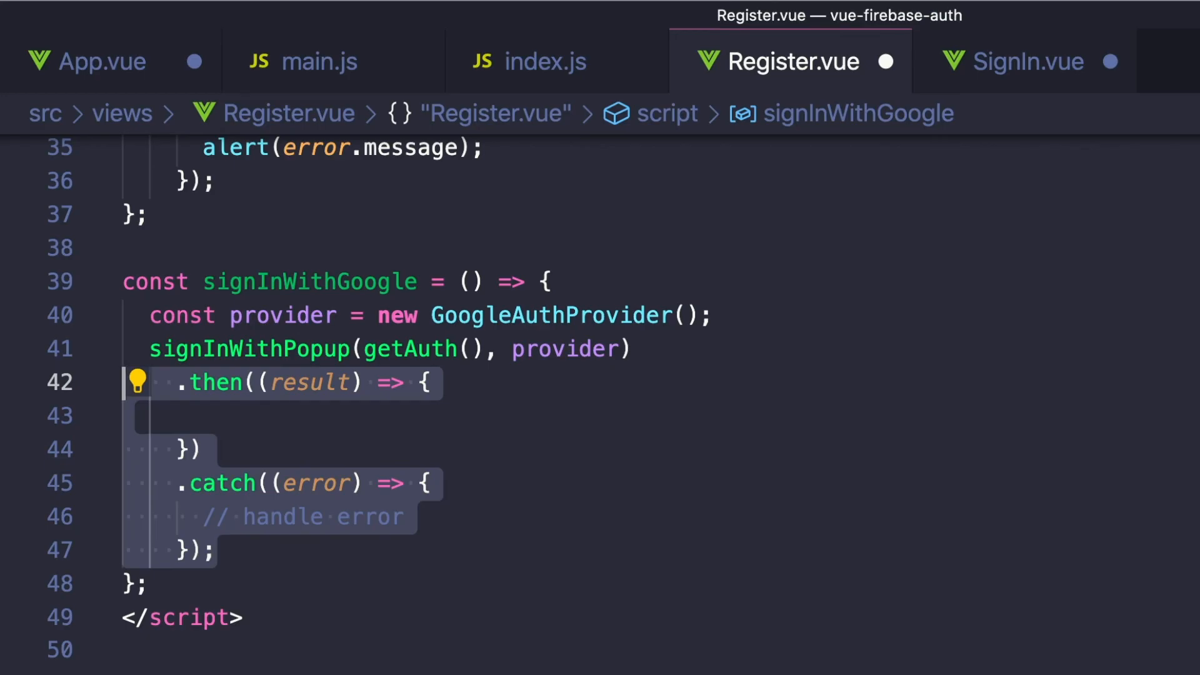
{"action": "type", "text": "console.log(result.user);"}
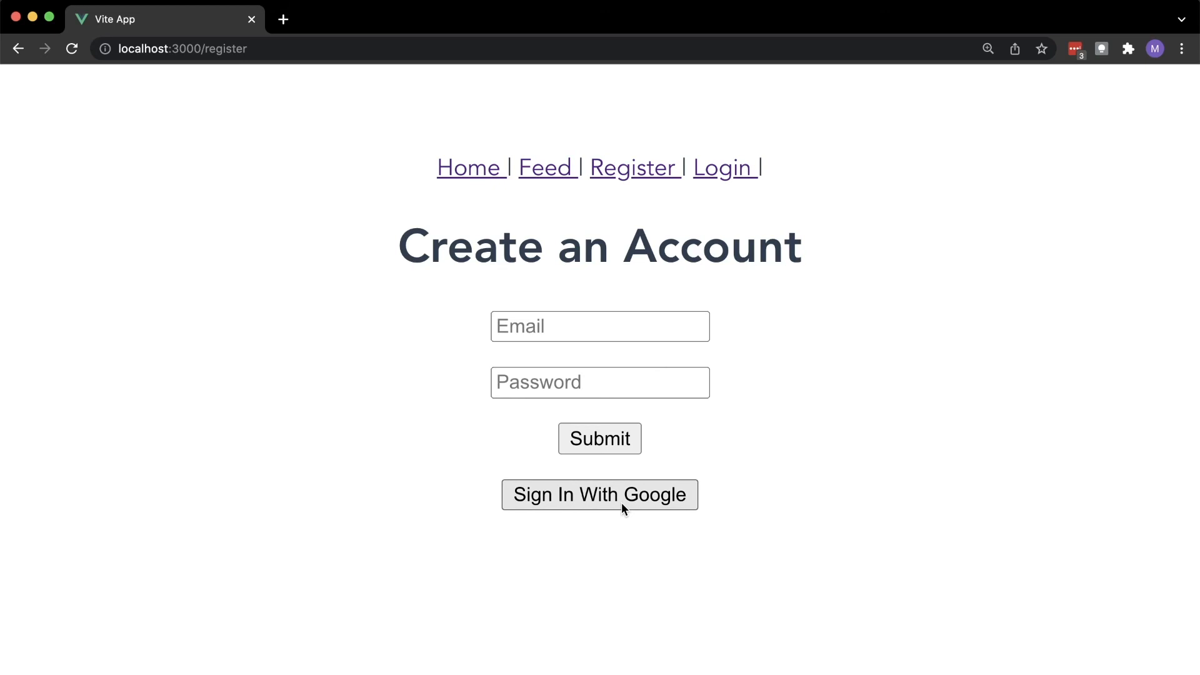
Sign in with Google via the popup, then check the Firebase console's user list
{"action": "left_click", "coordinate": [600, 494]}
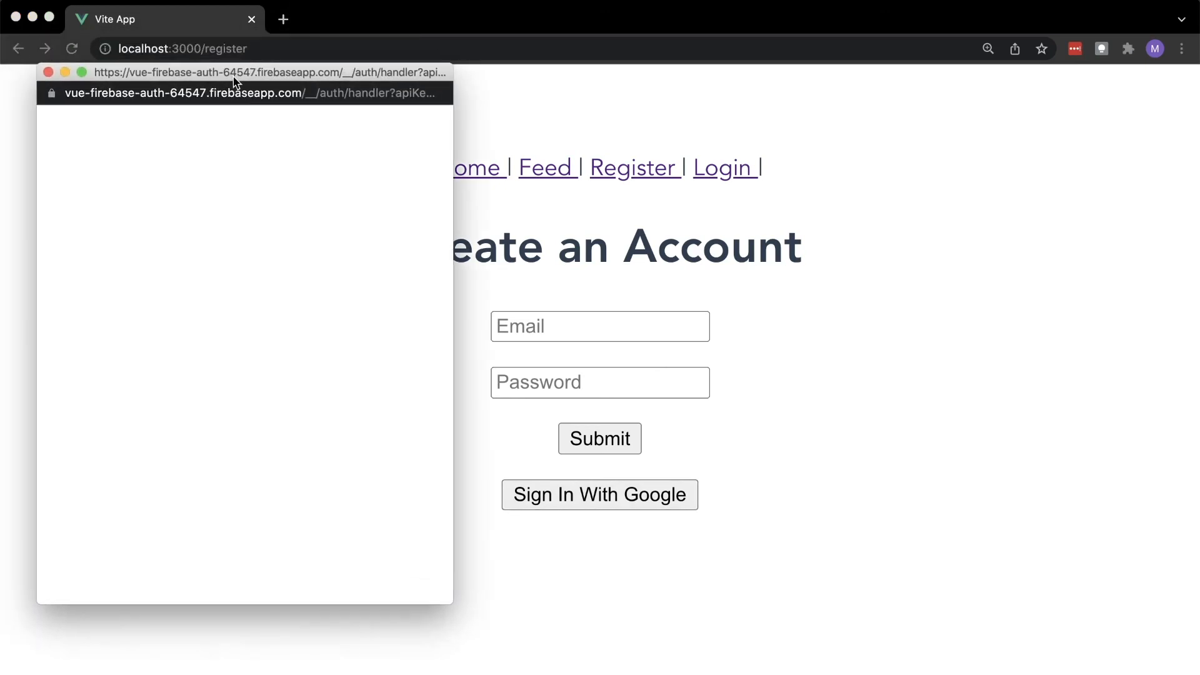
{"action": "left_click", "coordinate": [599, 494]}
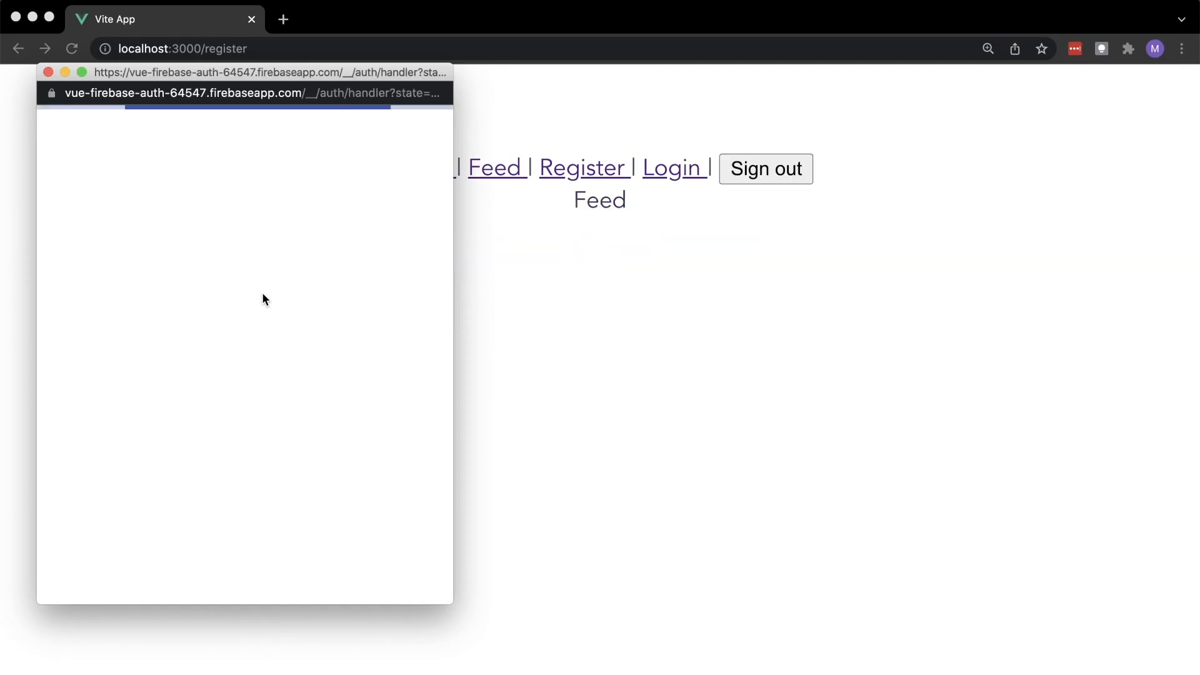
{"action": "left_click", "coordinate": [355, 19]}
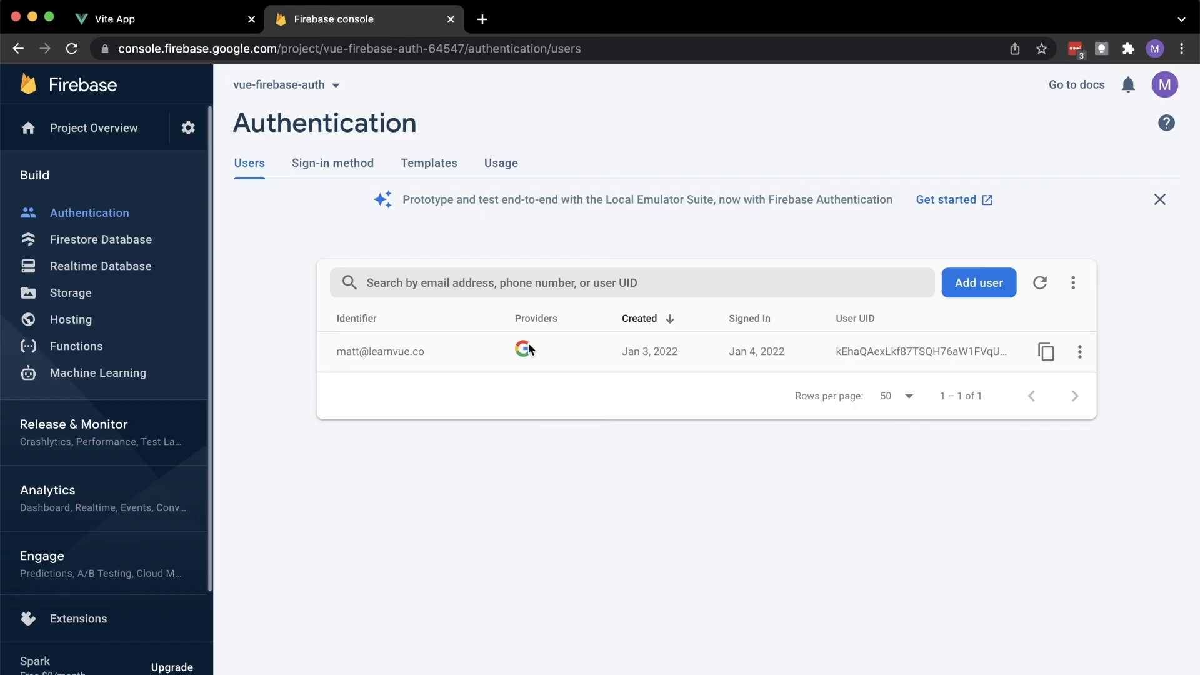
{"action": "mouse_move", "coordinate": [532, 366]}
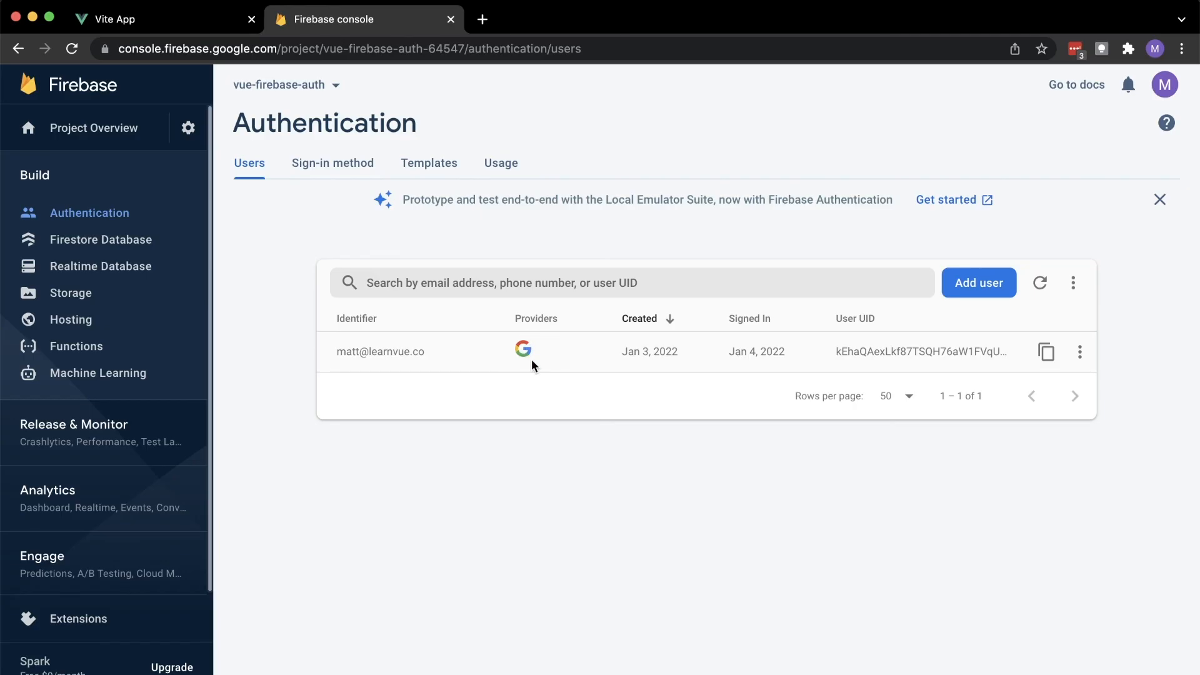